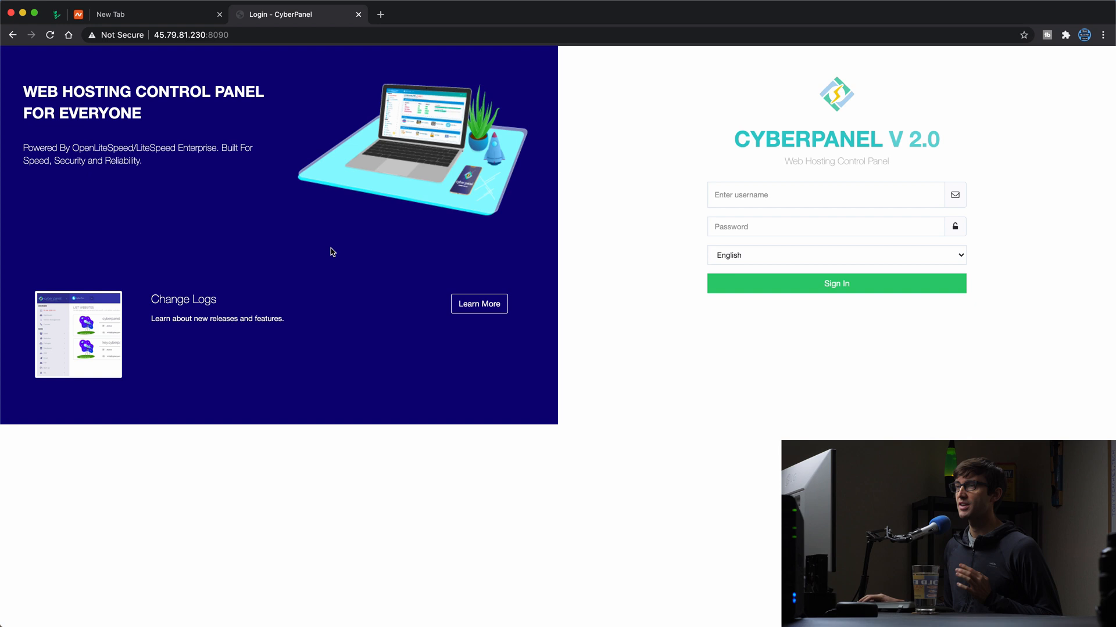
mouse_move(327, 252)
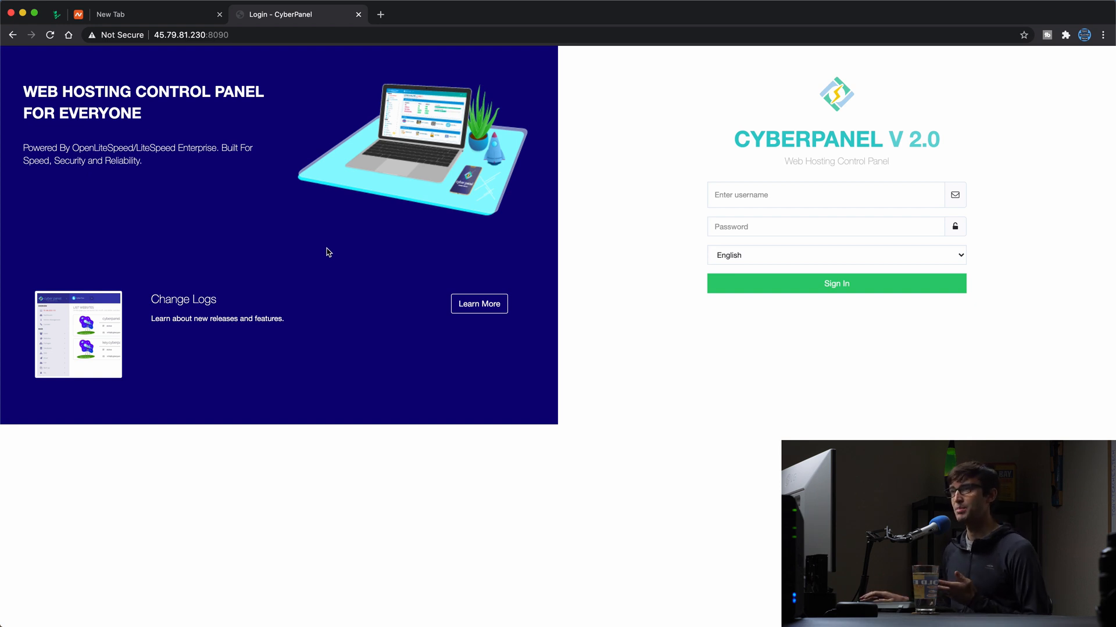
mouse_move(359, 196)
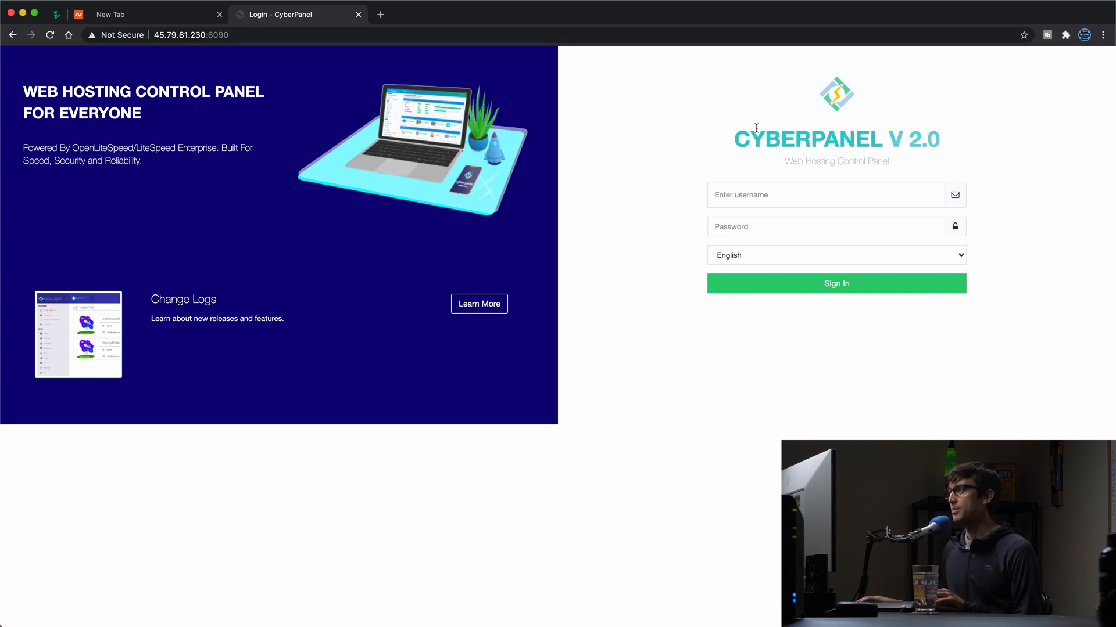
mouse_move(259, 61)
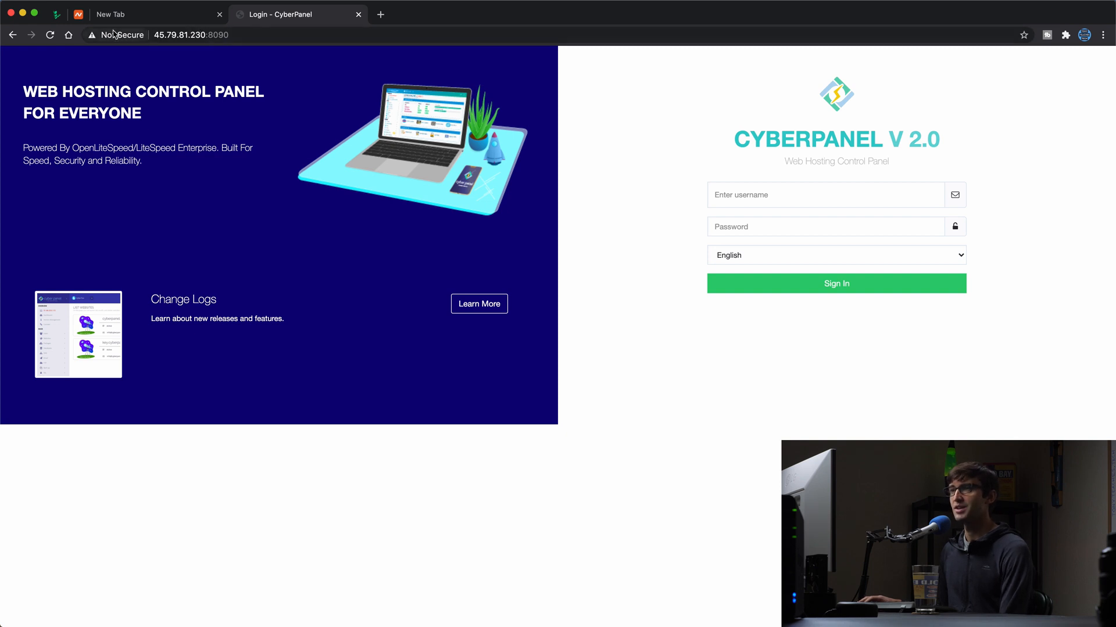
- Open the site2.xyz management page from the Namecheap Domain List
click(128, 14)
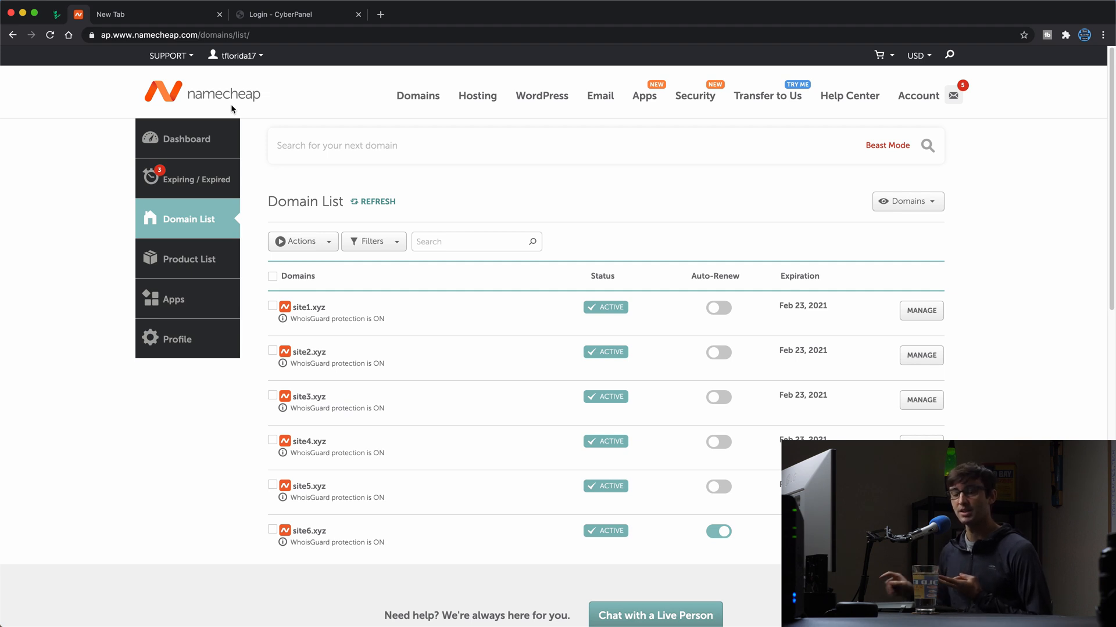
mouse_move(480, 309)
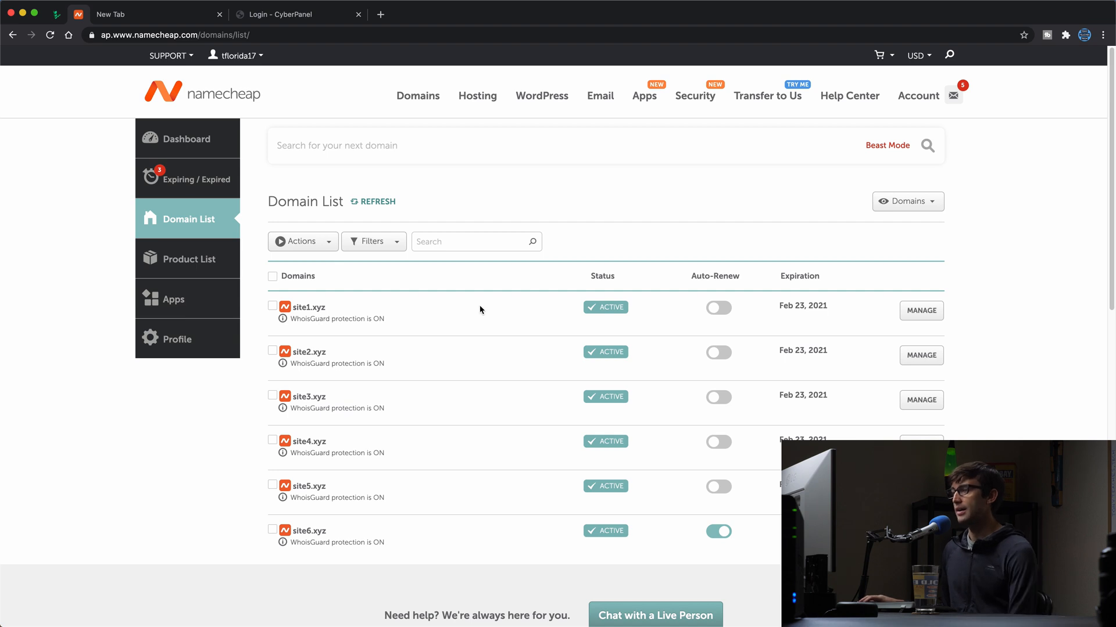
mouse_move(320, 360)
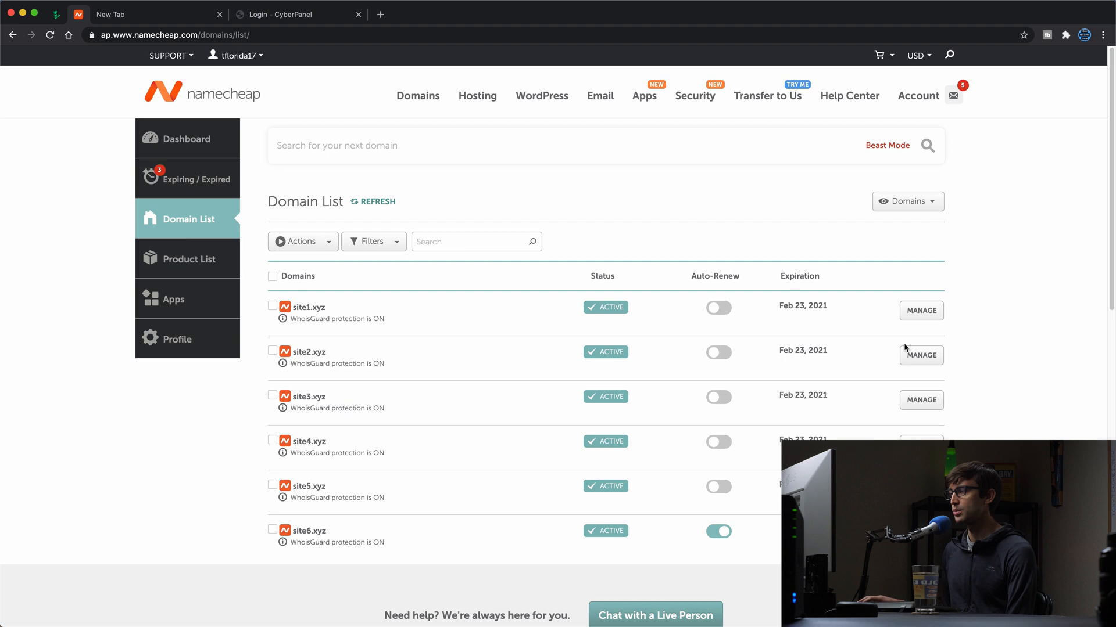
click(921, 356)
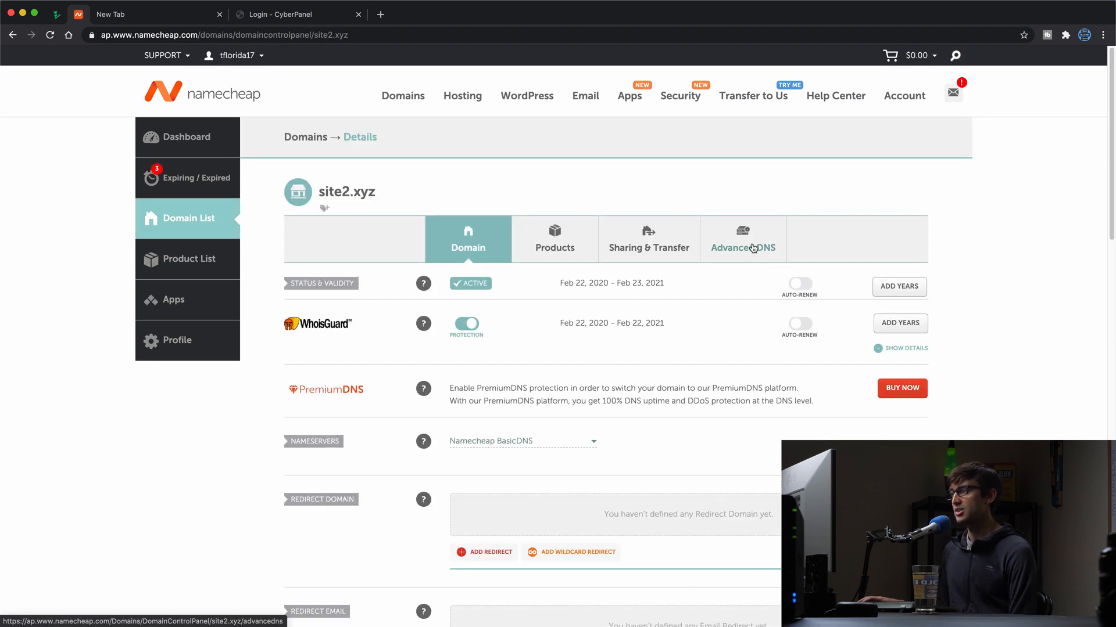
- In Advanced DNS, change the root and www A records to 45.79.81.230 and save
click(743, 238)
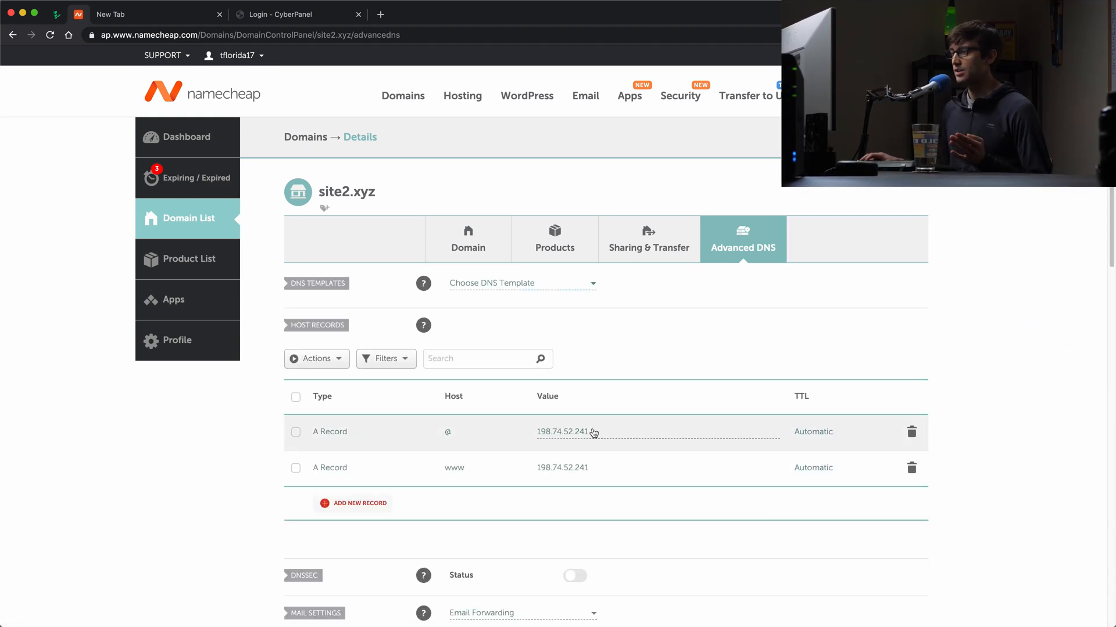
click(589, 432)
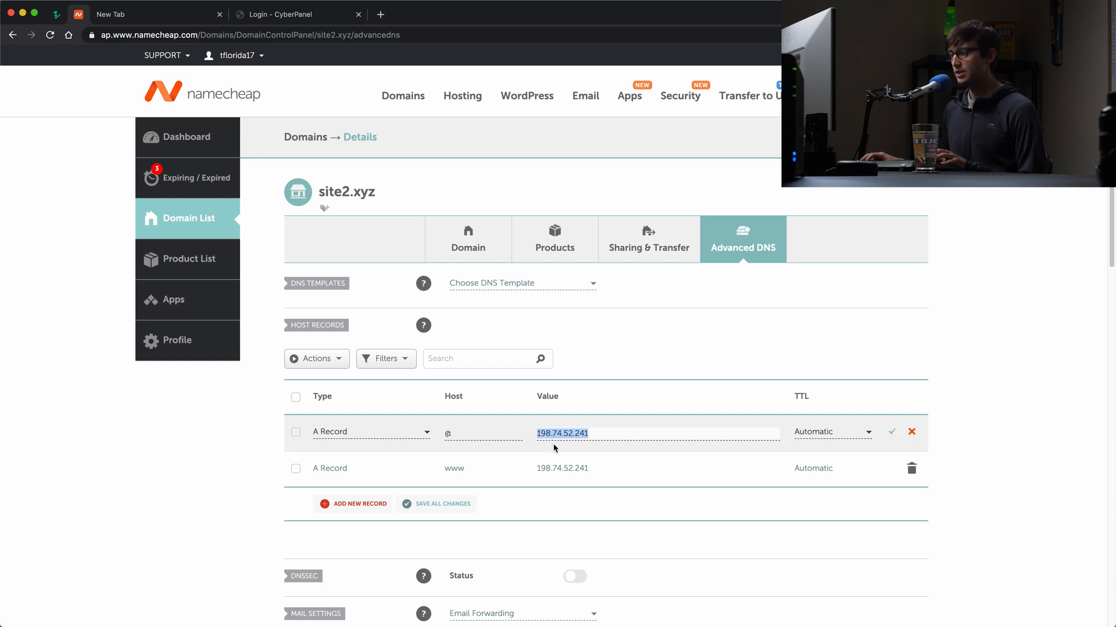
text(45.79.81.230)
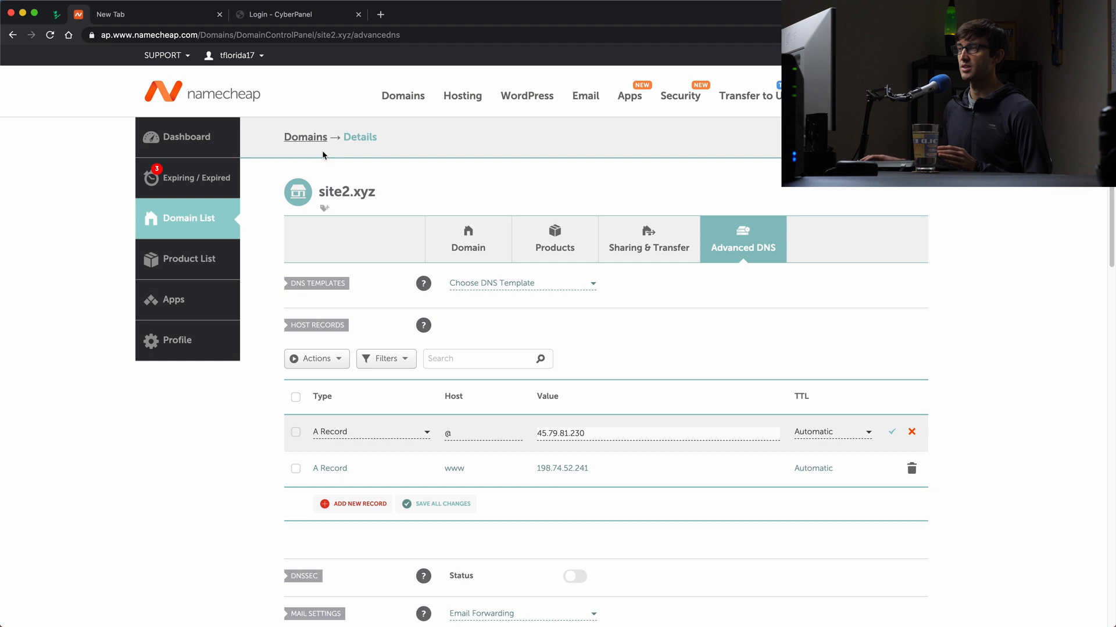
mouse_move(602, 469)
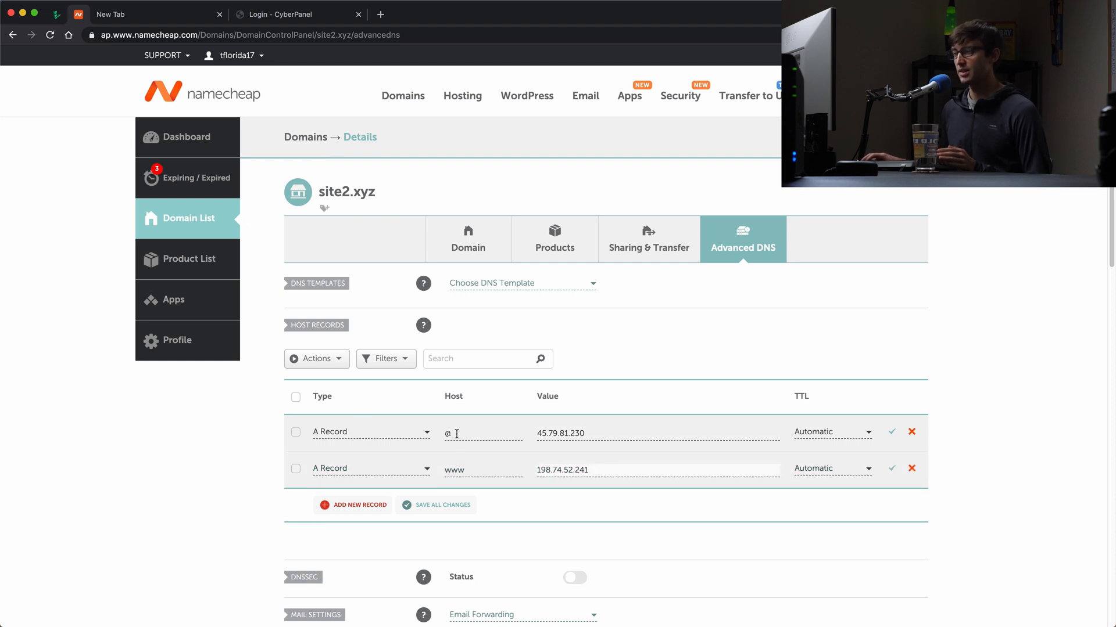
double_click(564, 471)
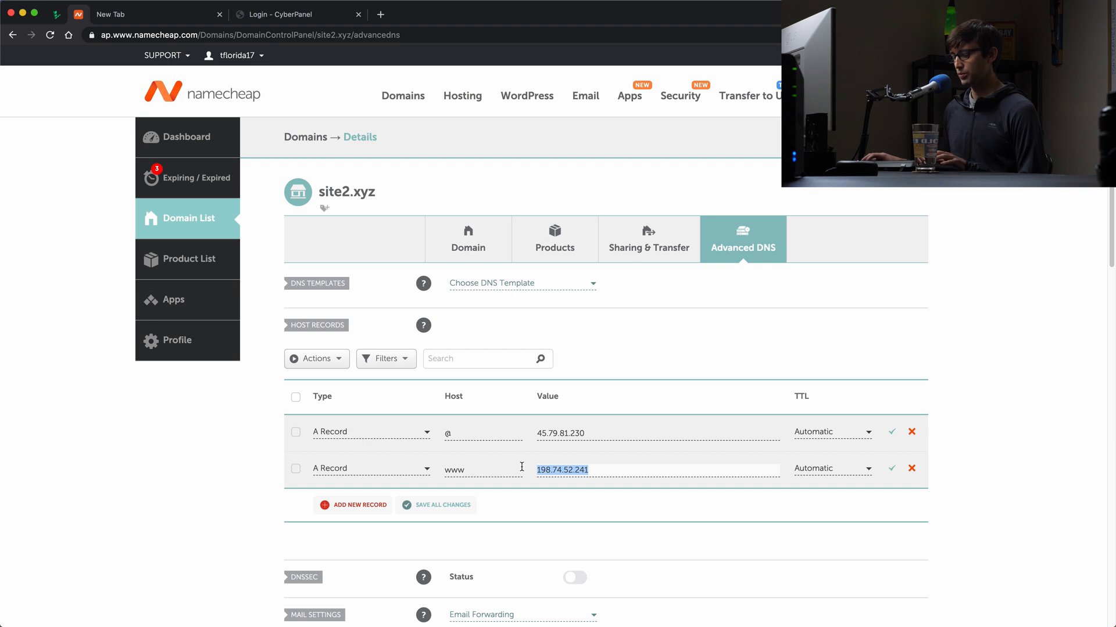
text(45.79.81.230)
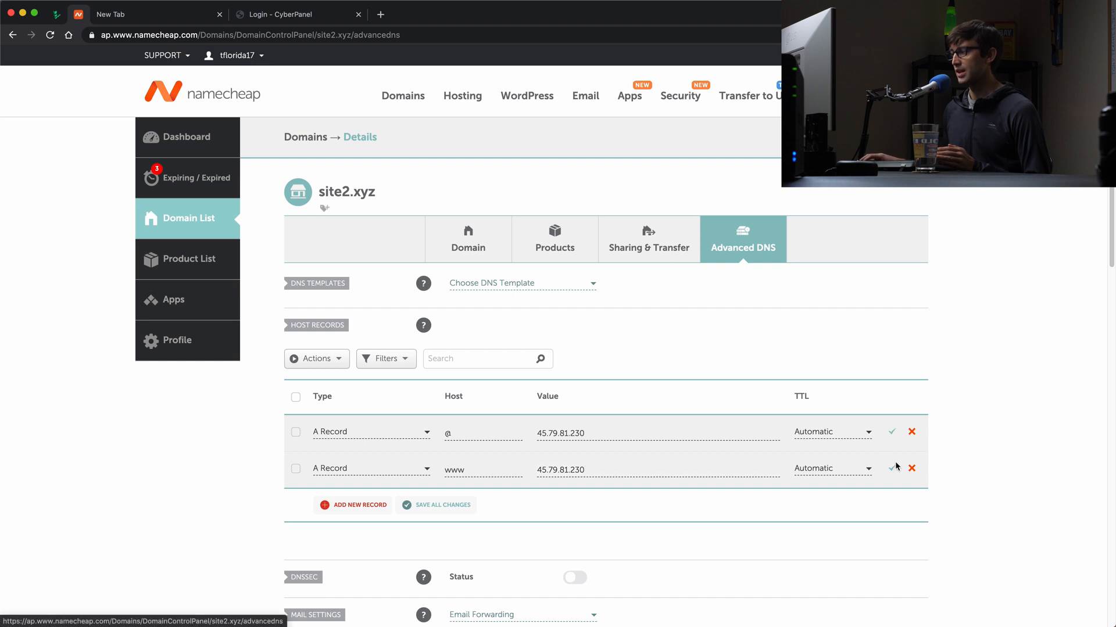
click(891, 469)
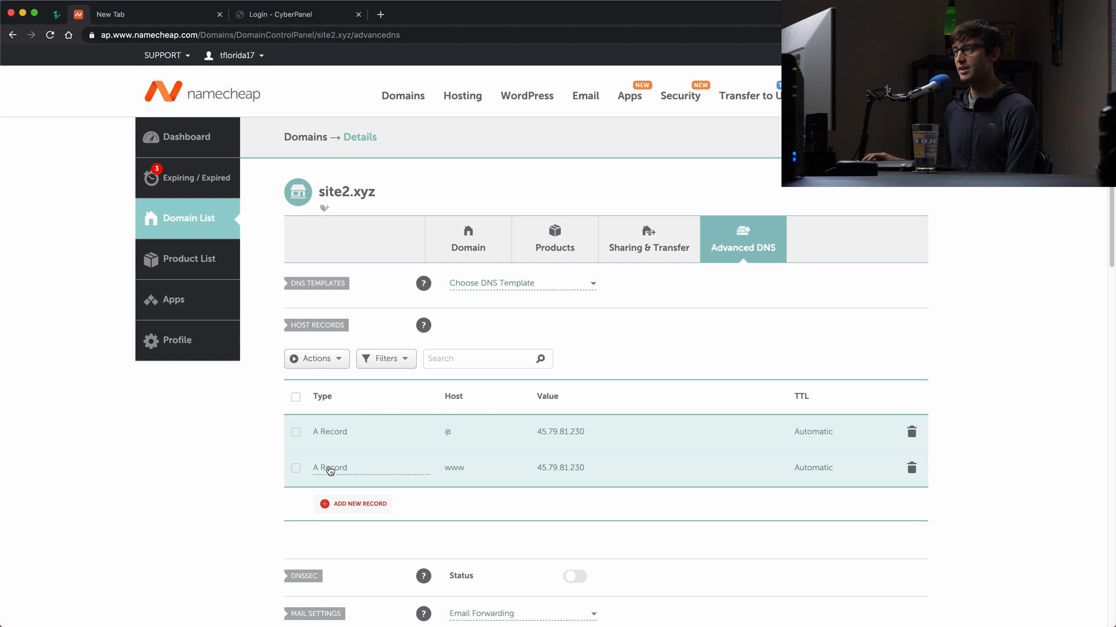
mouse_move(575, 442)
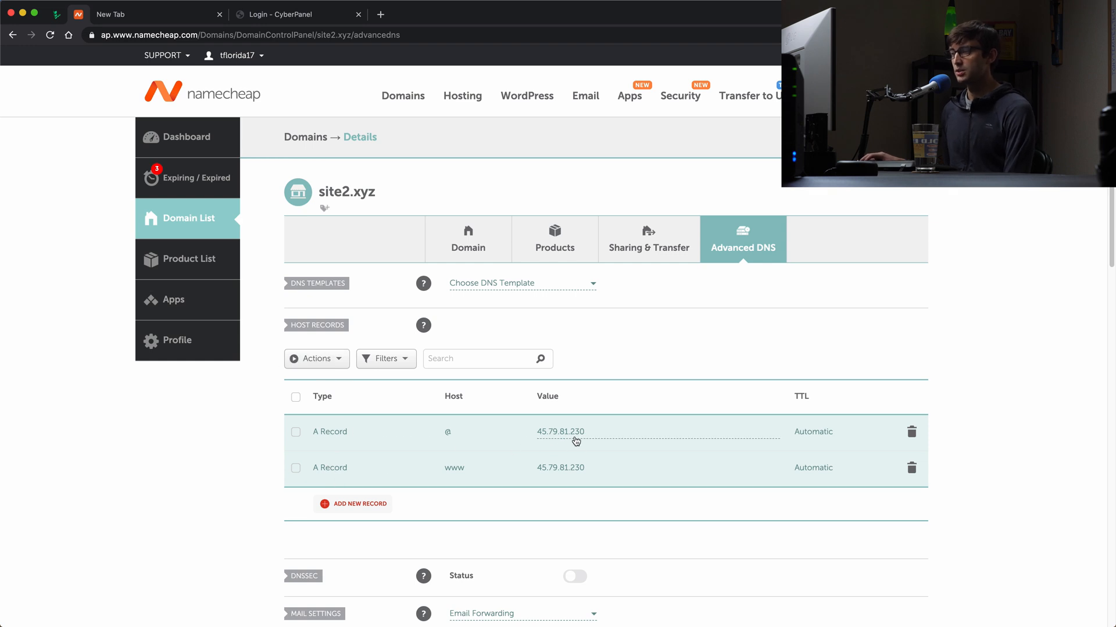
mouse_move(358, 190)
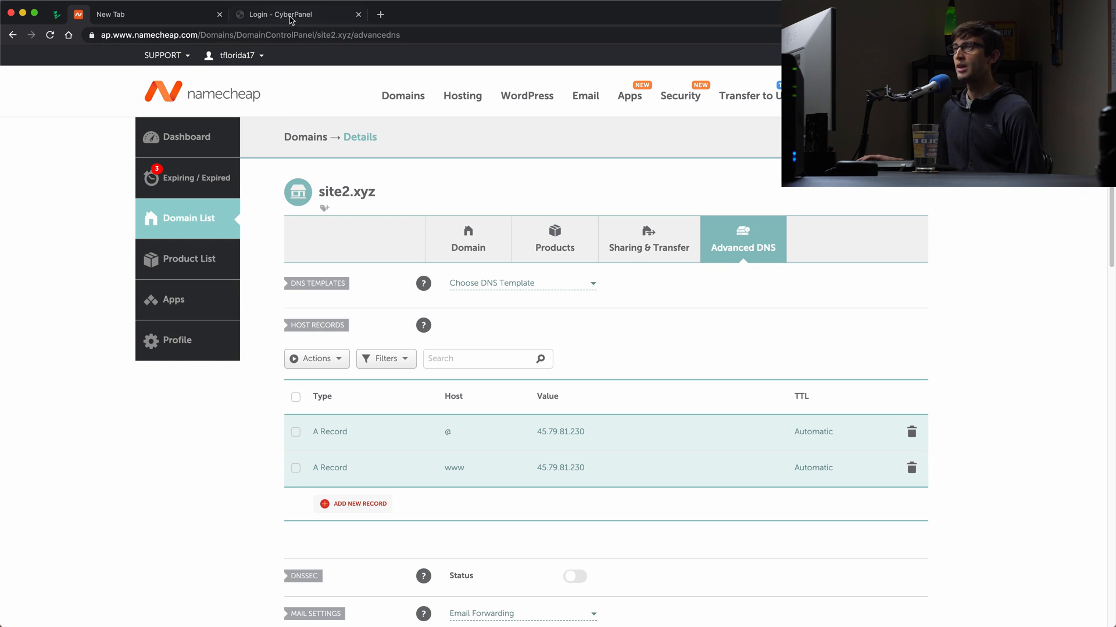
- Ping site2.xyz, confirm replies come from 45.79.81.230, then stop the ping
click(290, 14)
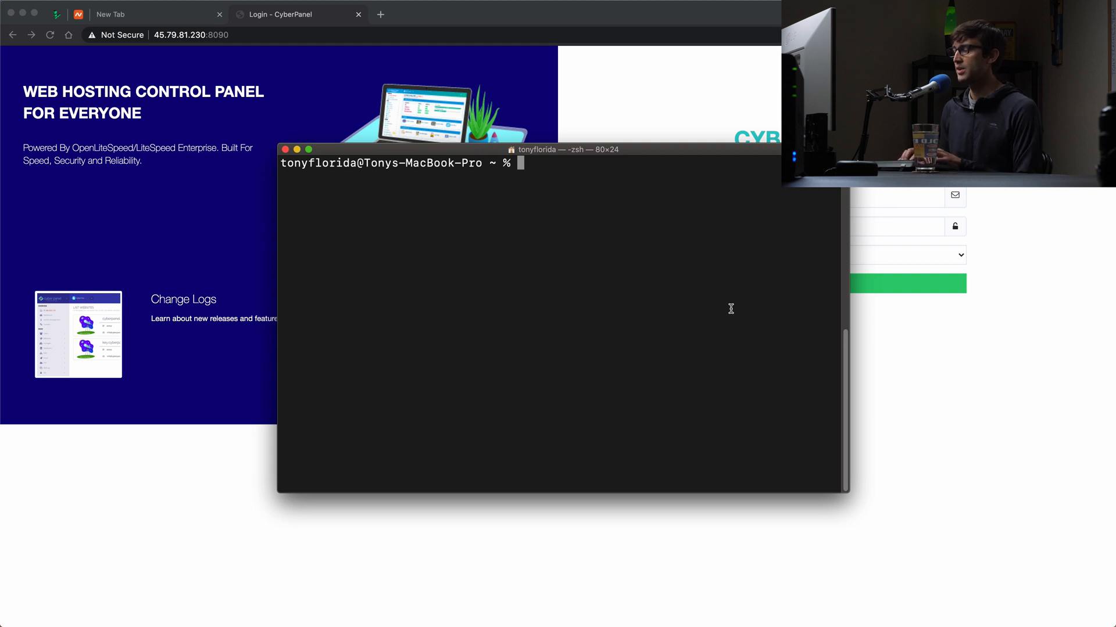
text(ping site)
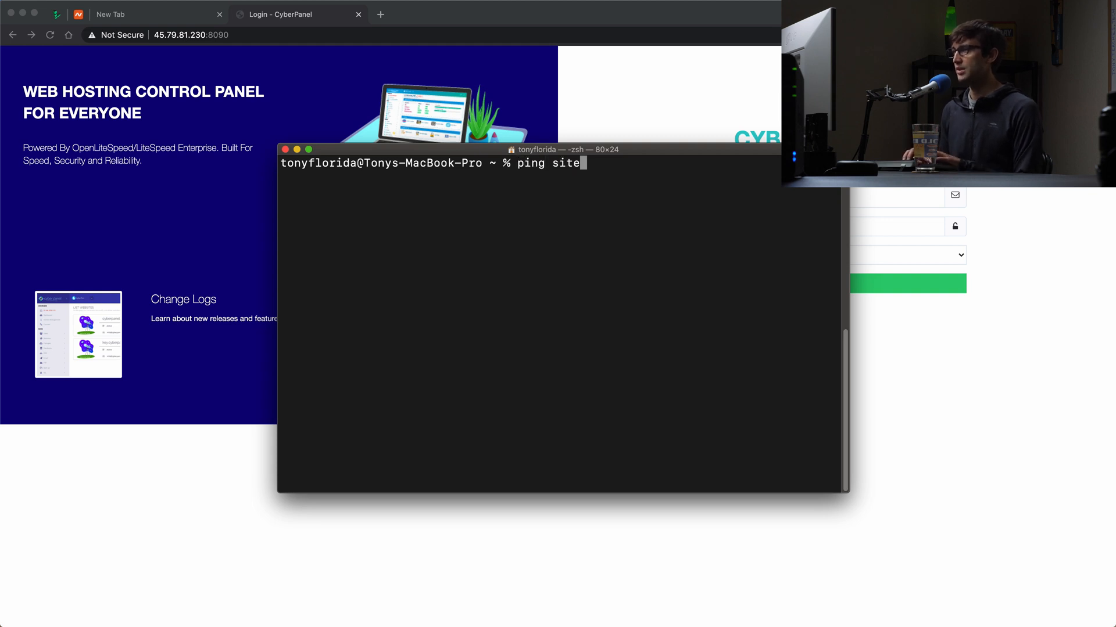
text(2.xyz)
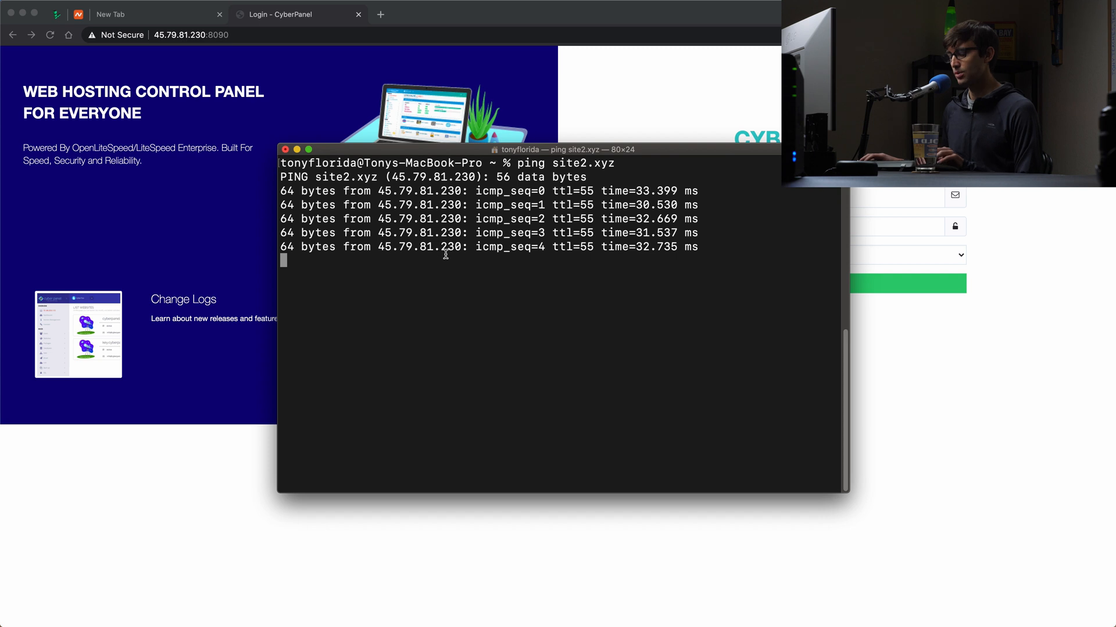
key(ctrl+c)
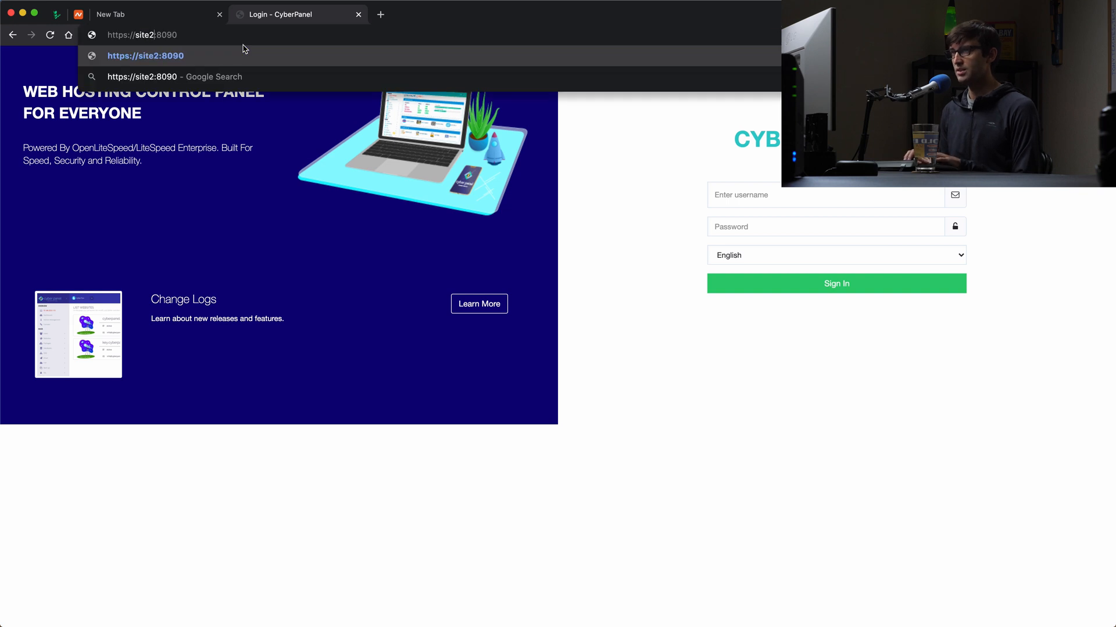
text(.xyz)
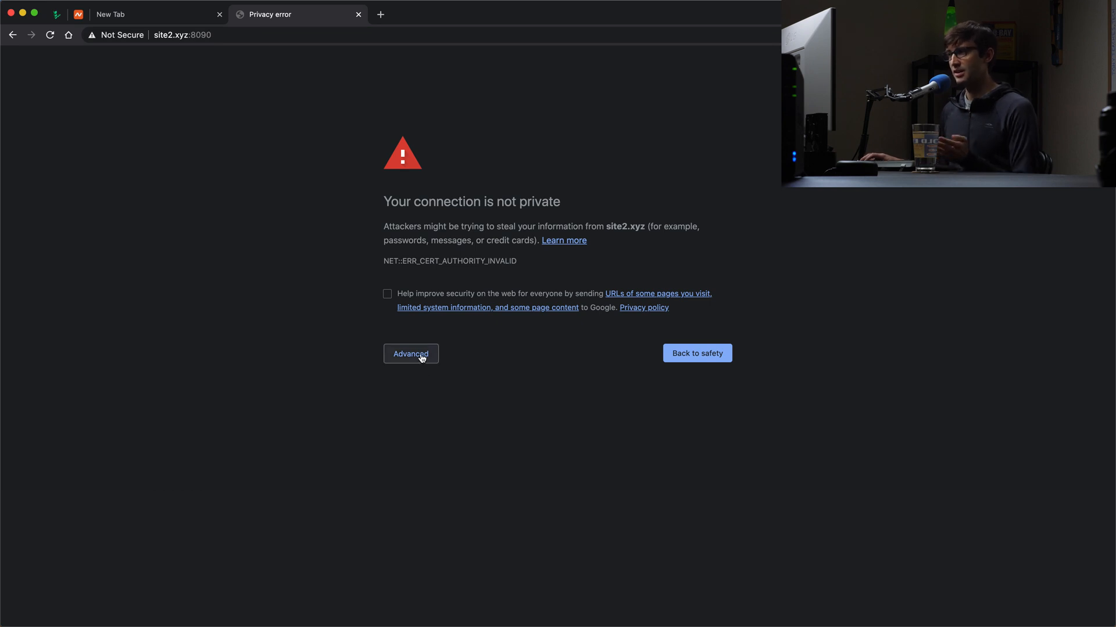
click(410, 354)
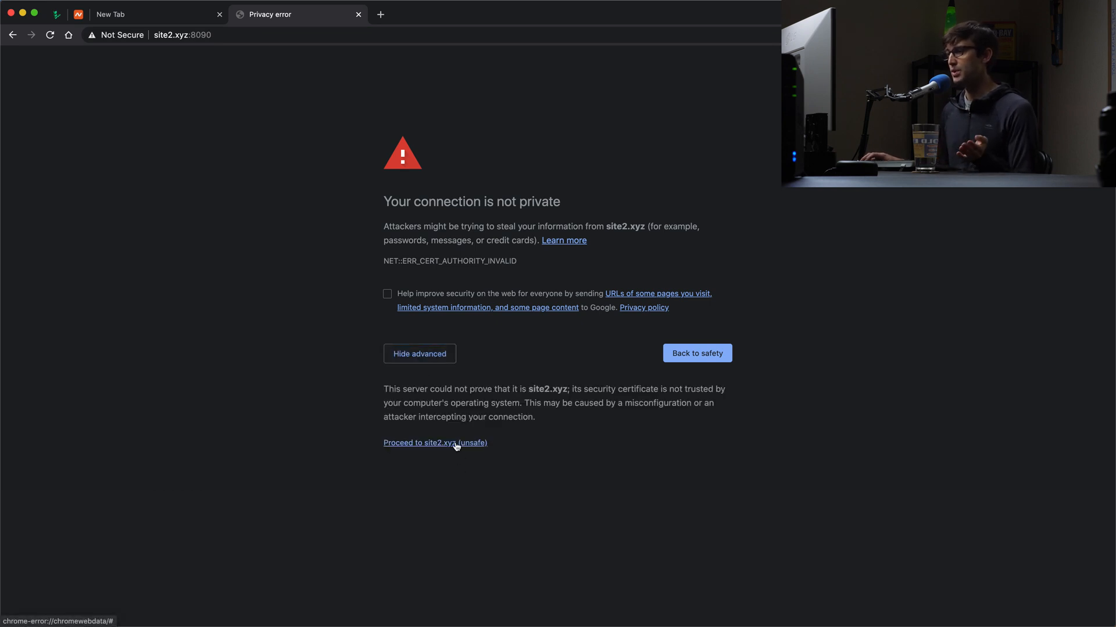
click(435, 443)
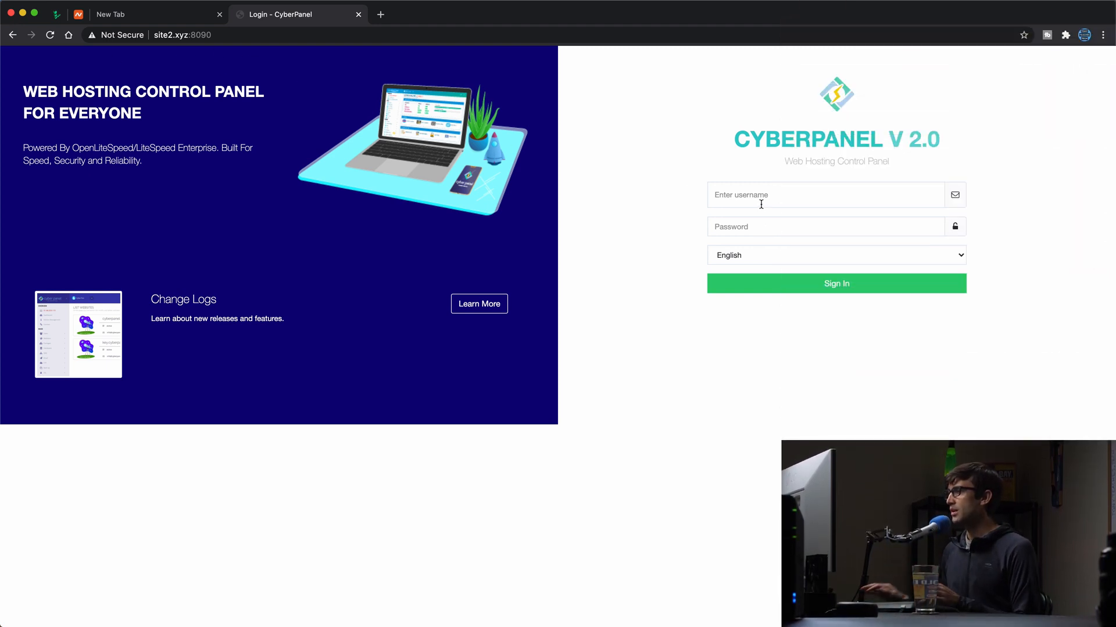
- Log in to CyberPanel with the admin username and password
text(ad)
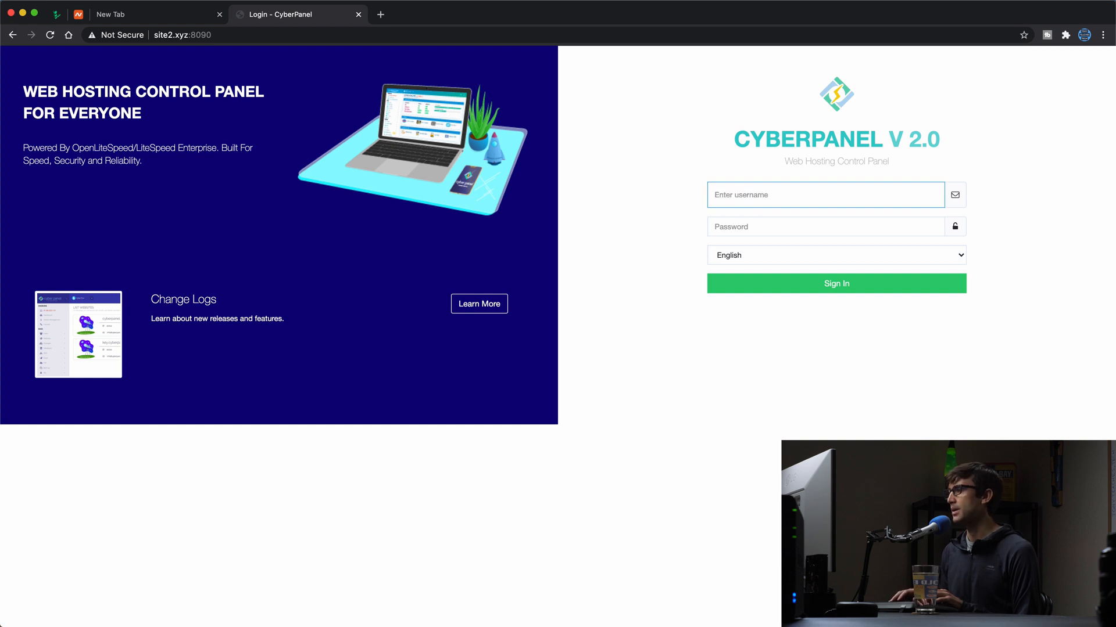
text(ton)
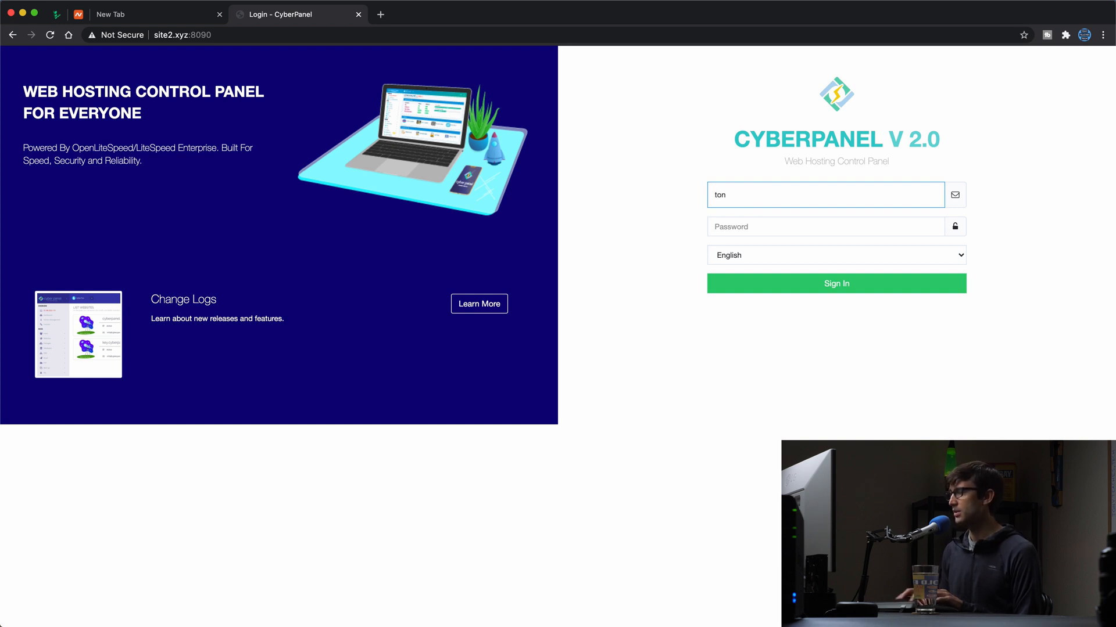
text(admin)
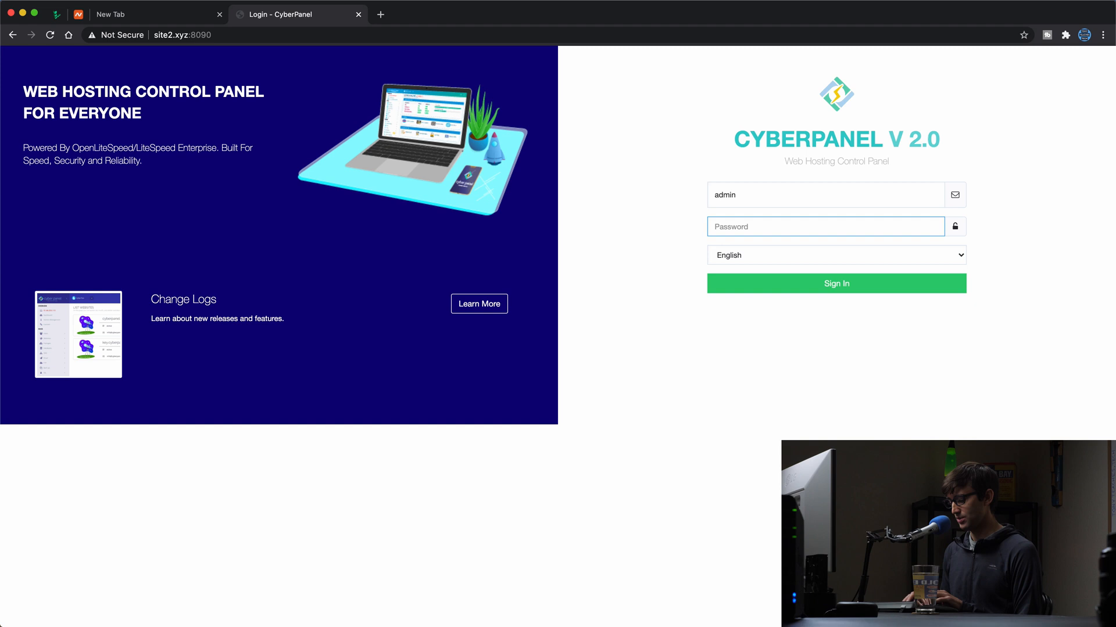
text(•••••)
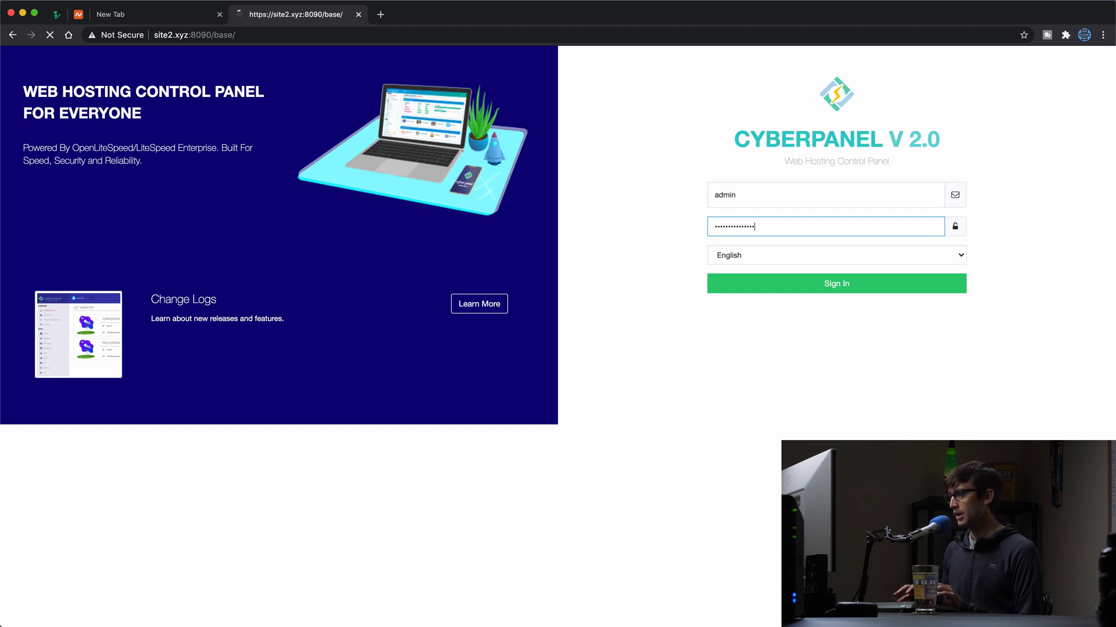
click(836, 284)
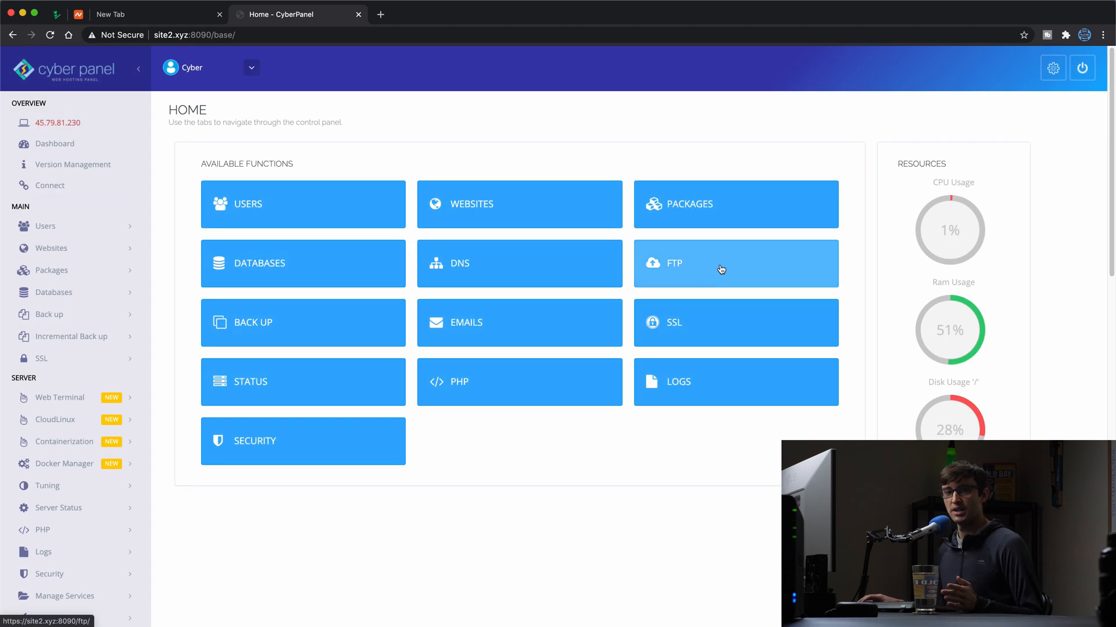
mouse_move(721, 269)
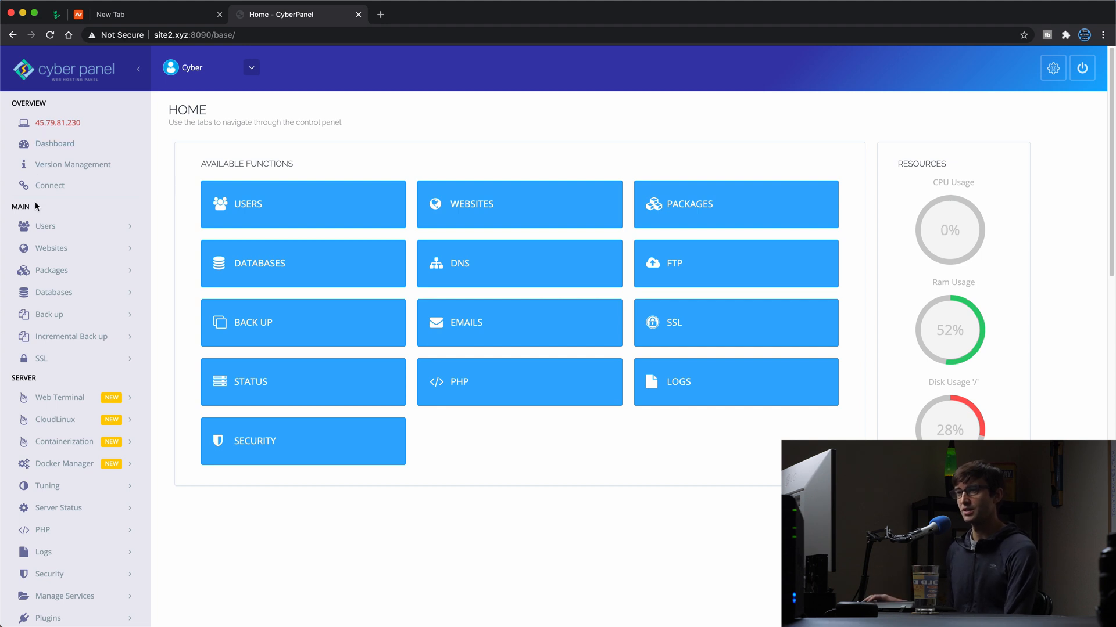
- Create website site2.xyz with the Default package, PHP 7.4 and SSL enabled
click(51, 248)
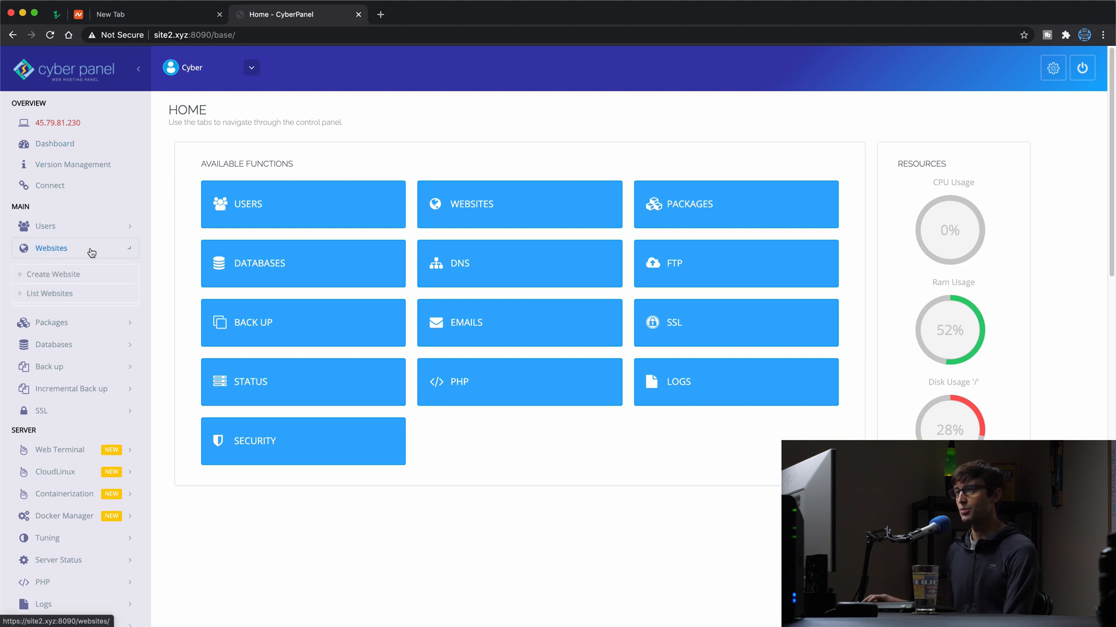
click(51, 248)
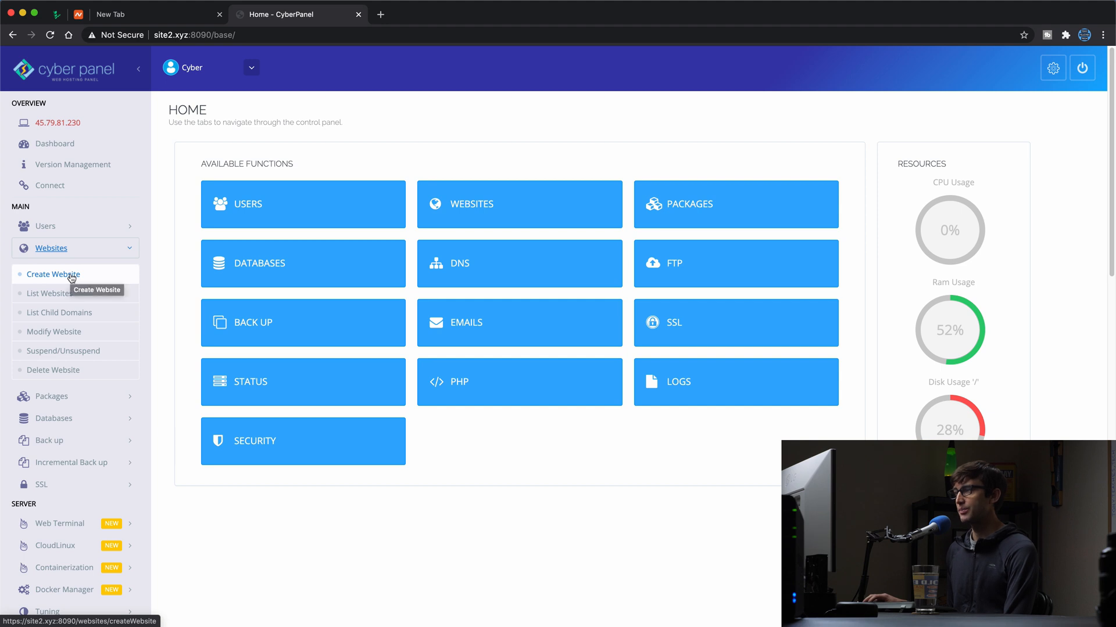
click(53, 274)
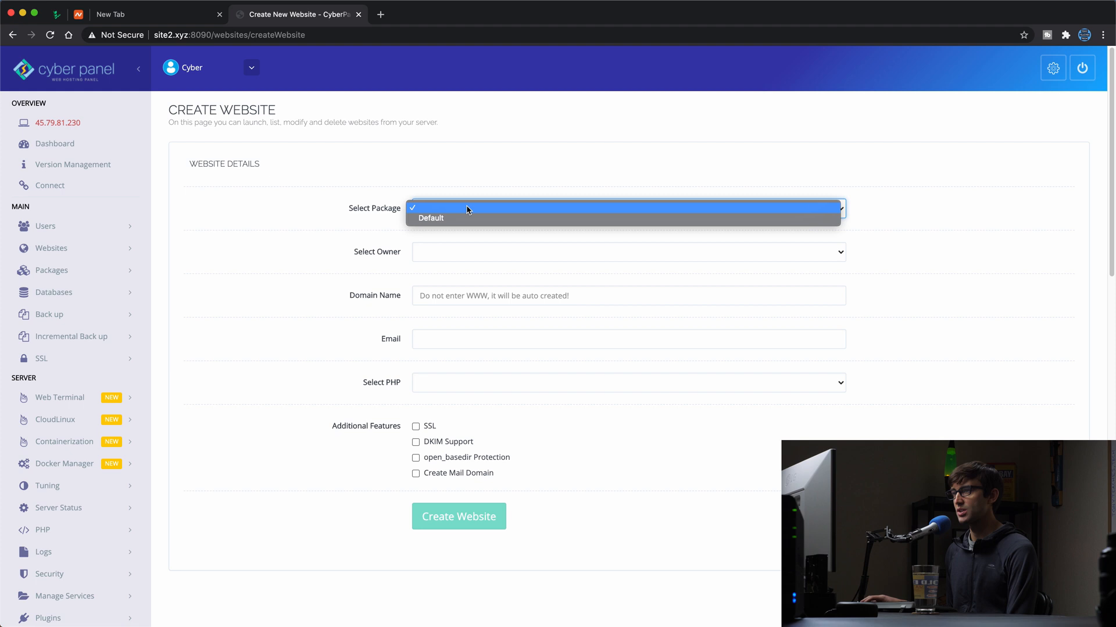
click(430, 217)
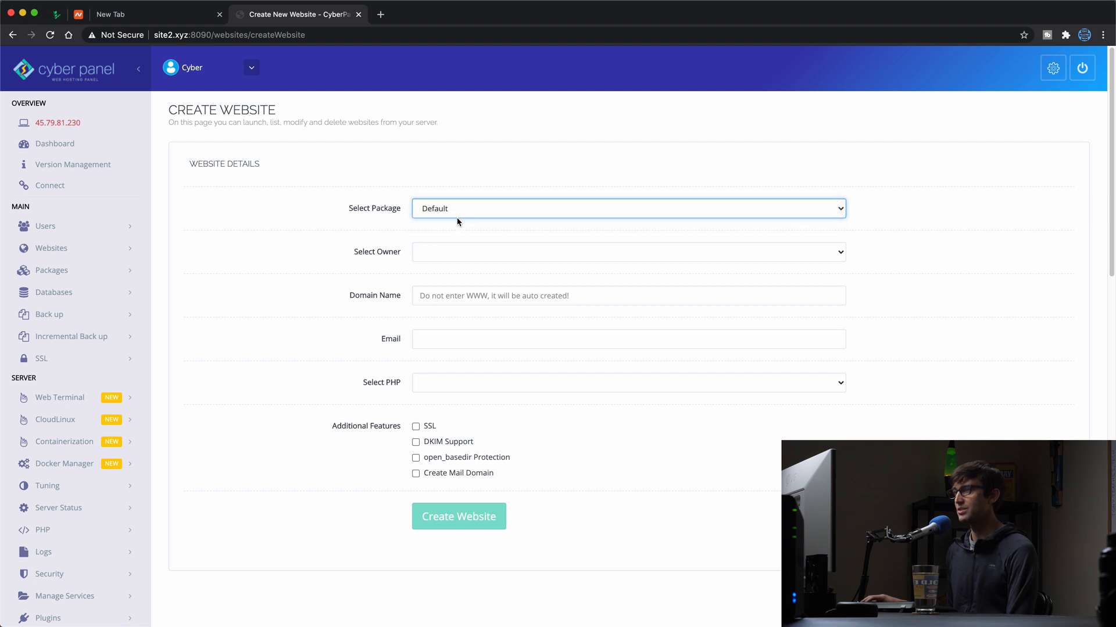
click(626, 249)
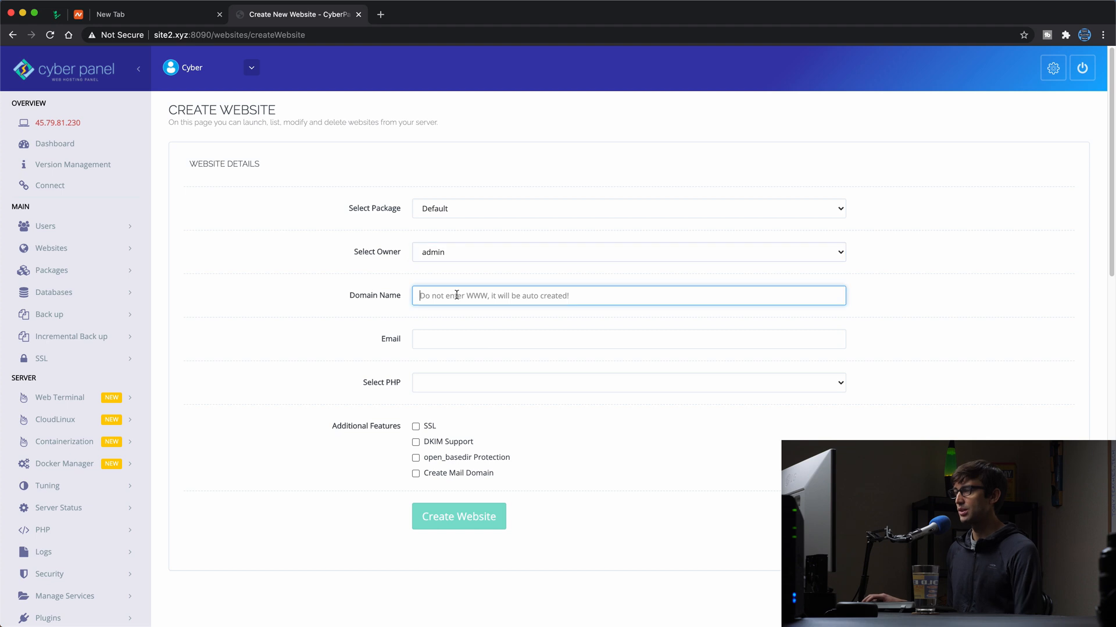
text(site2.xyz)
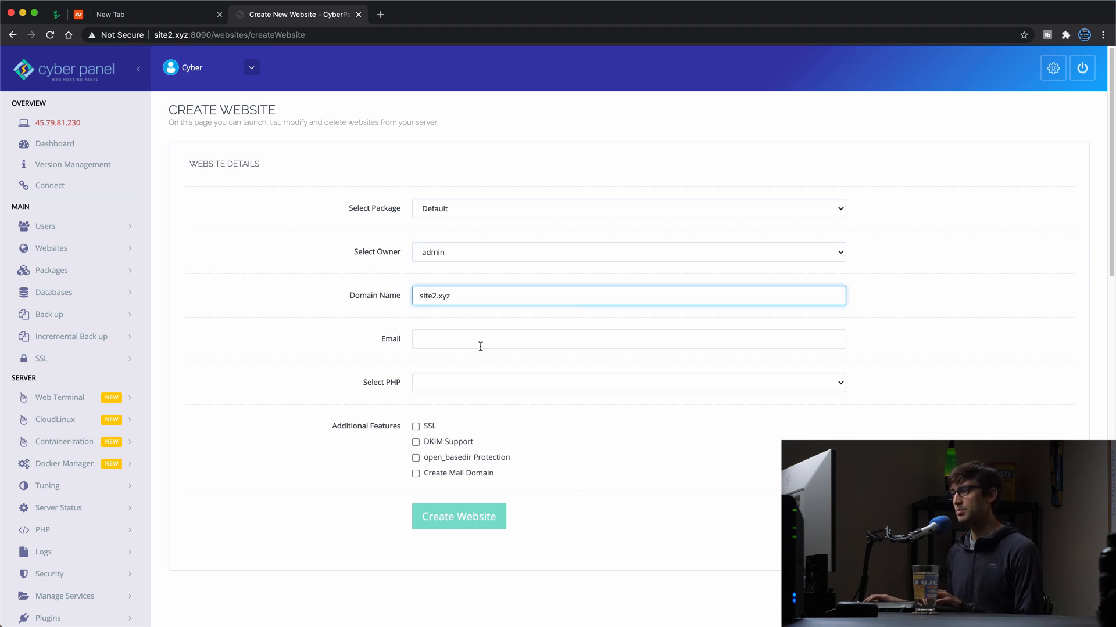
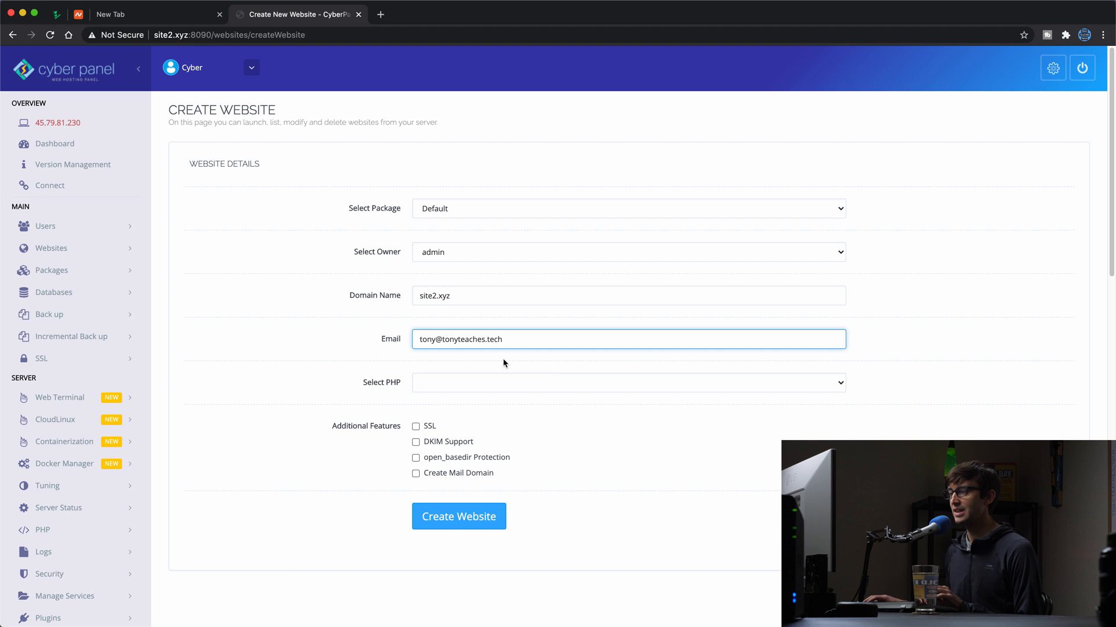
click(626, 383)
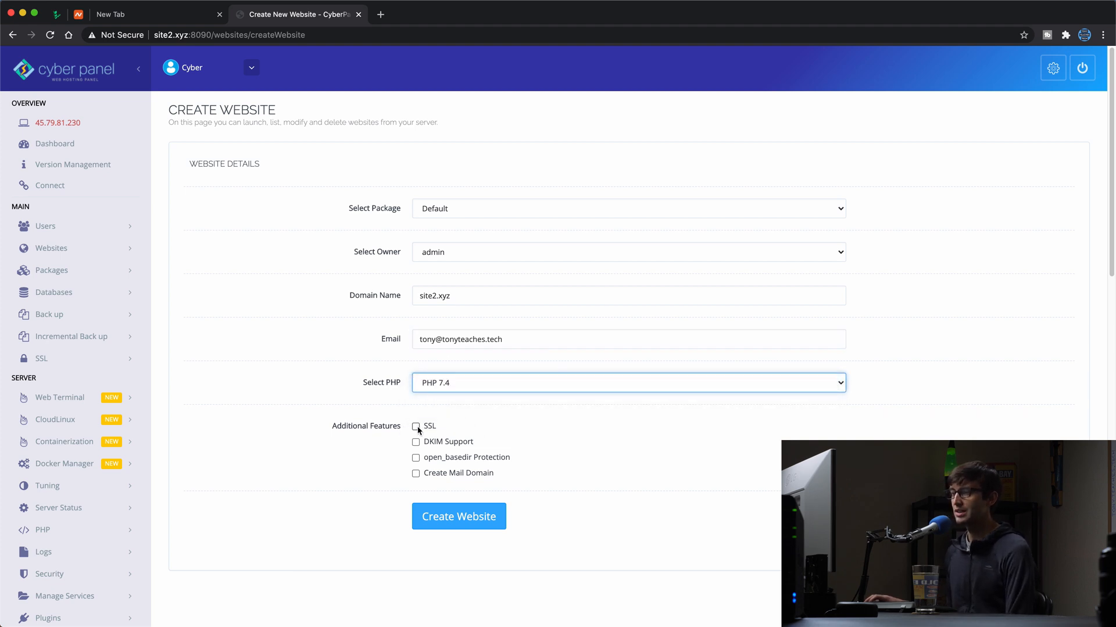
click(416, 427)
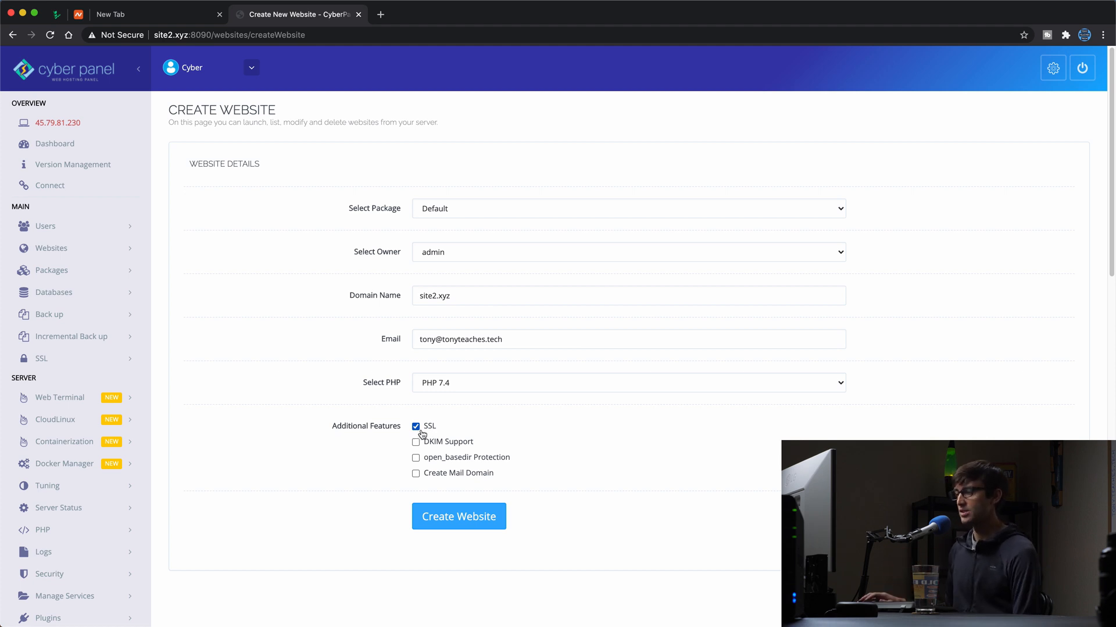
click(458, 516)
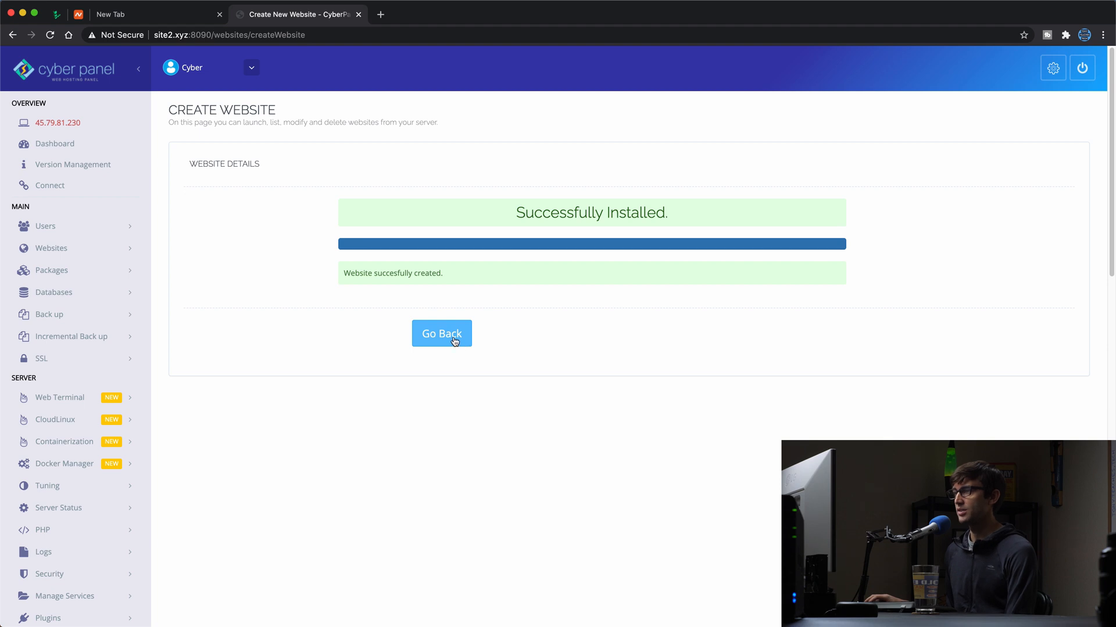
mouse_move(79, 249)
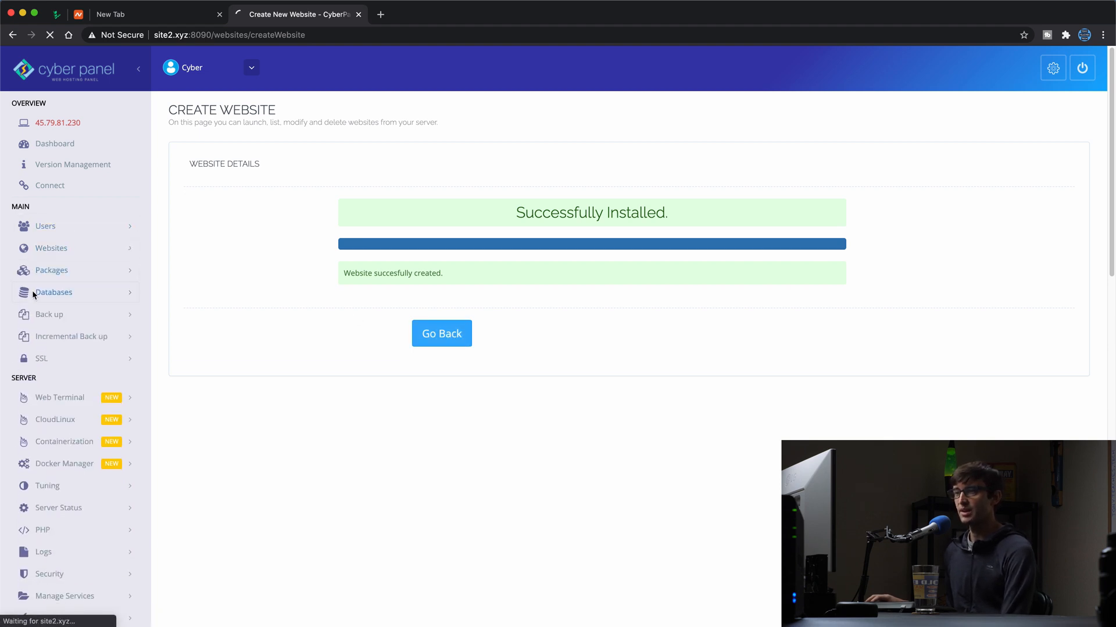
- Go back to List Websites, manage site2.xyz, and scroll to the application installers
click(442, 334)
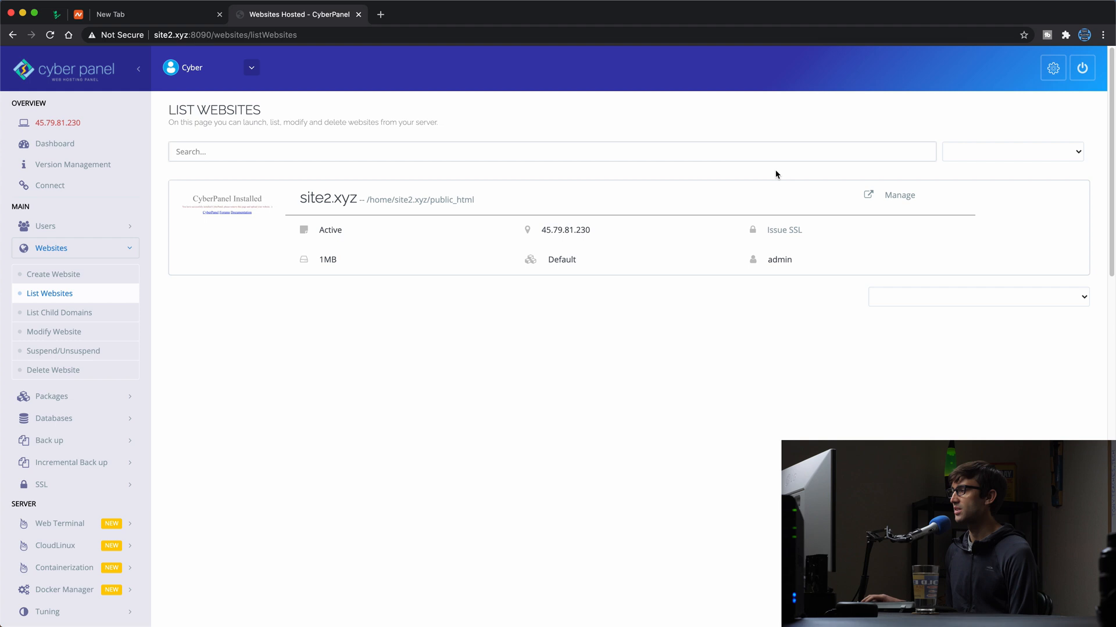
mouse_move(325, 207)
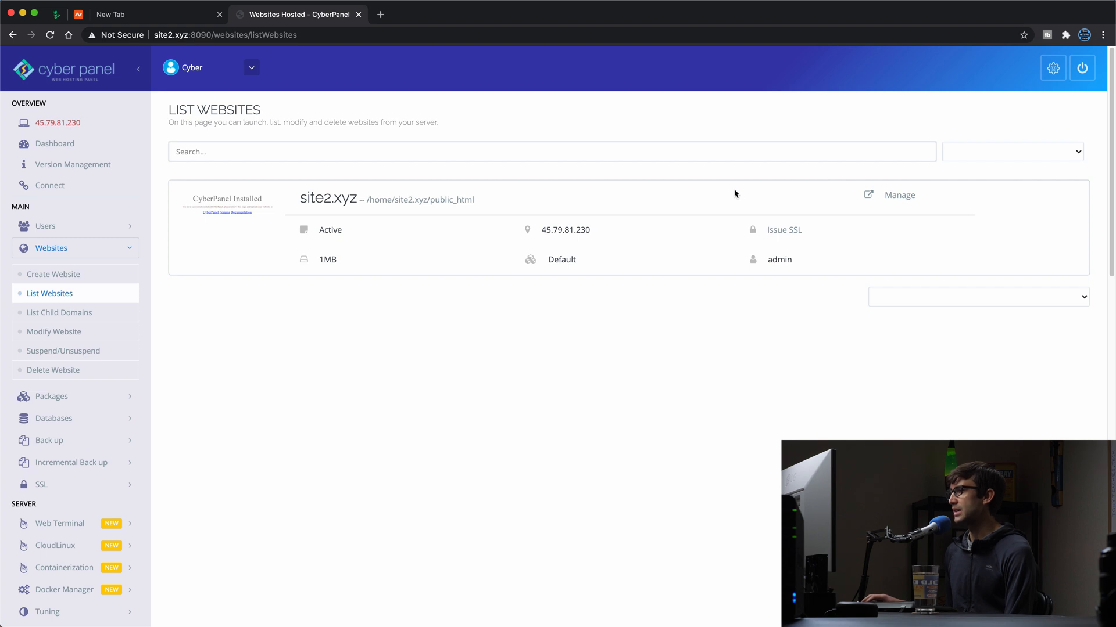
mouse_move(871, 198)
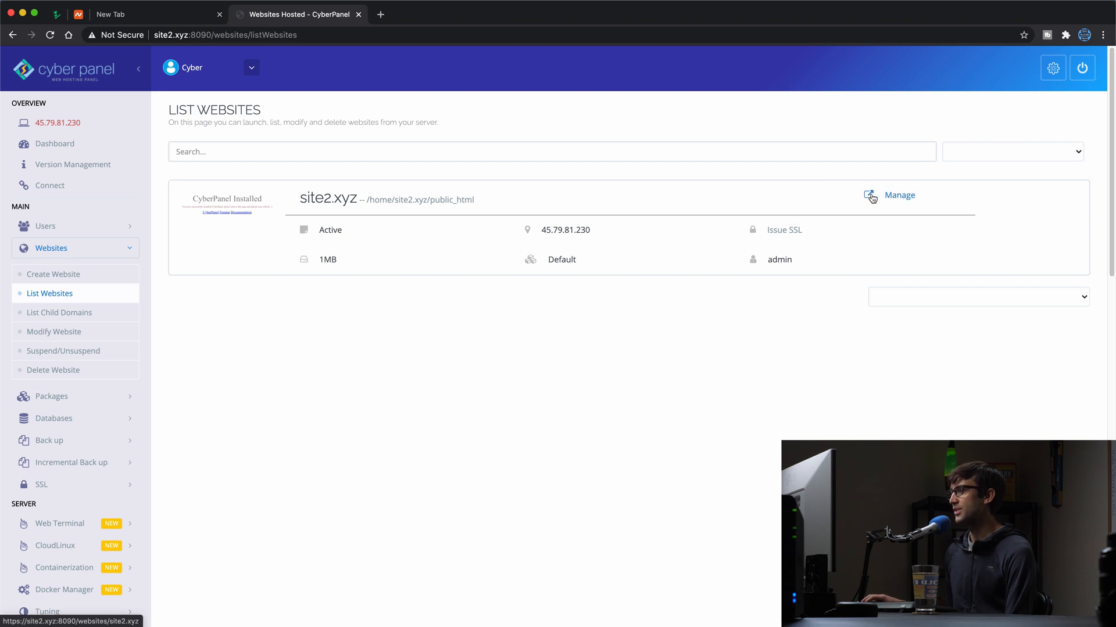
click(869, 196)
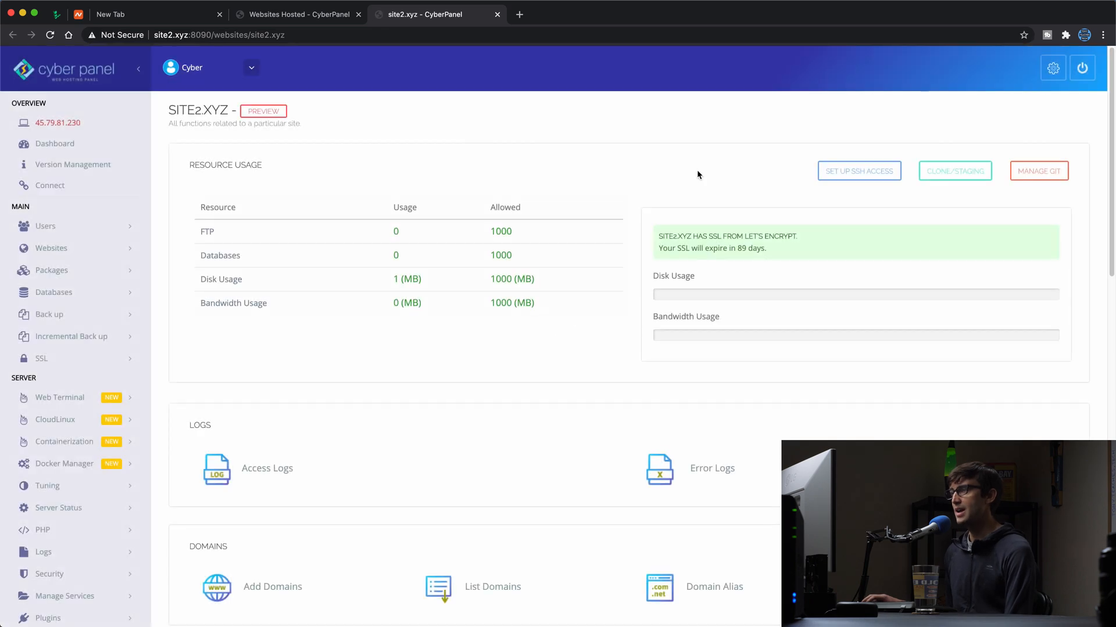
mouse_move(348, 110)
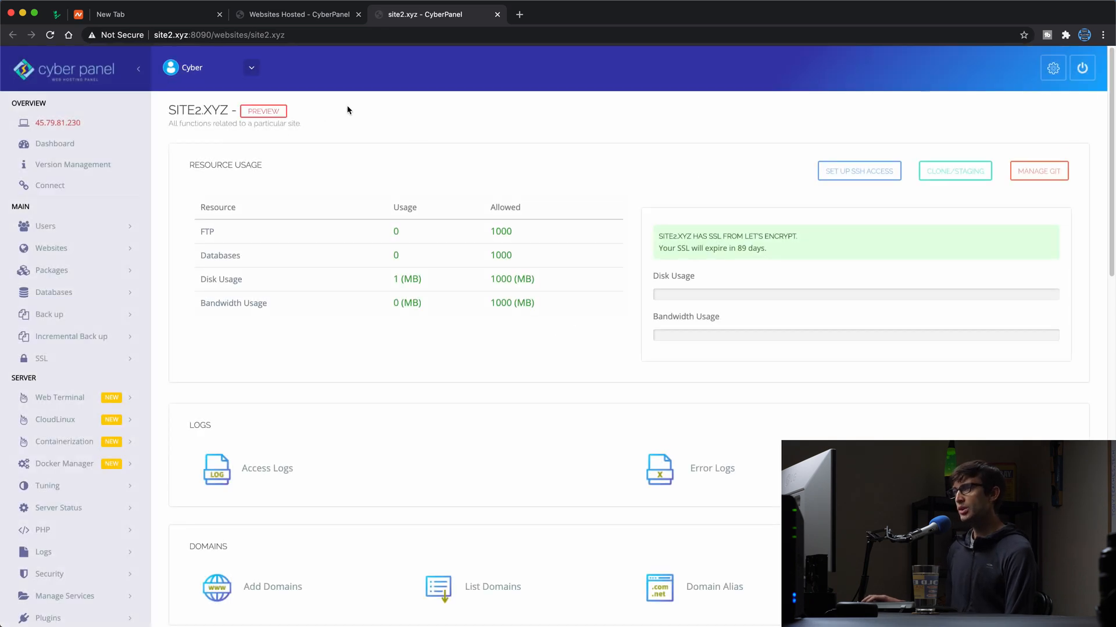
mouse_move(235, 122)
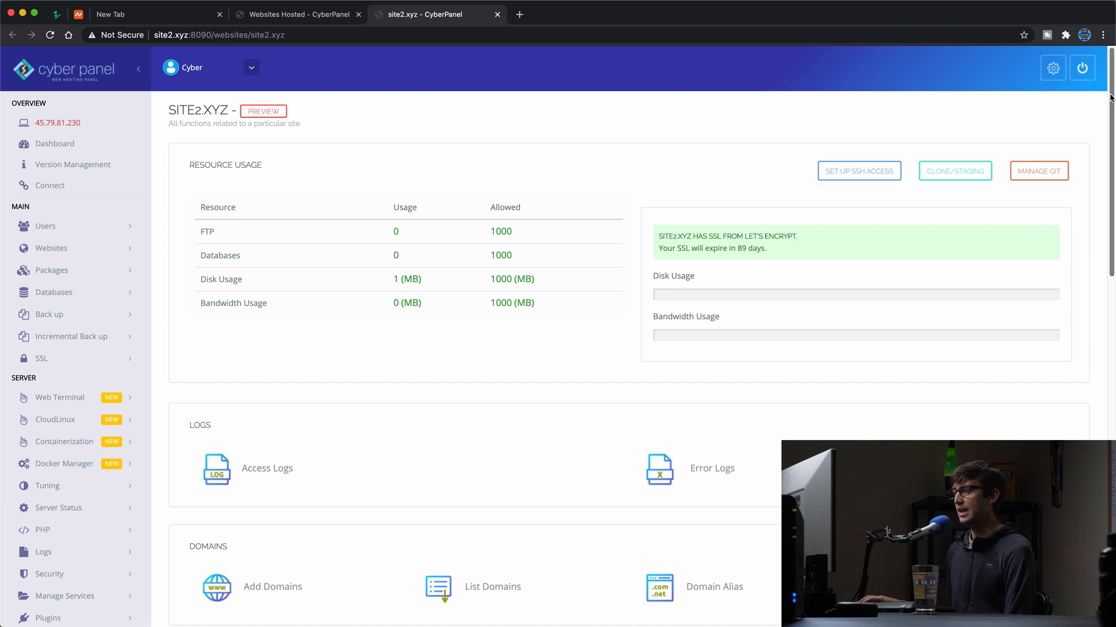
scroll(down, 3)
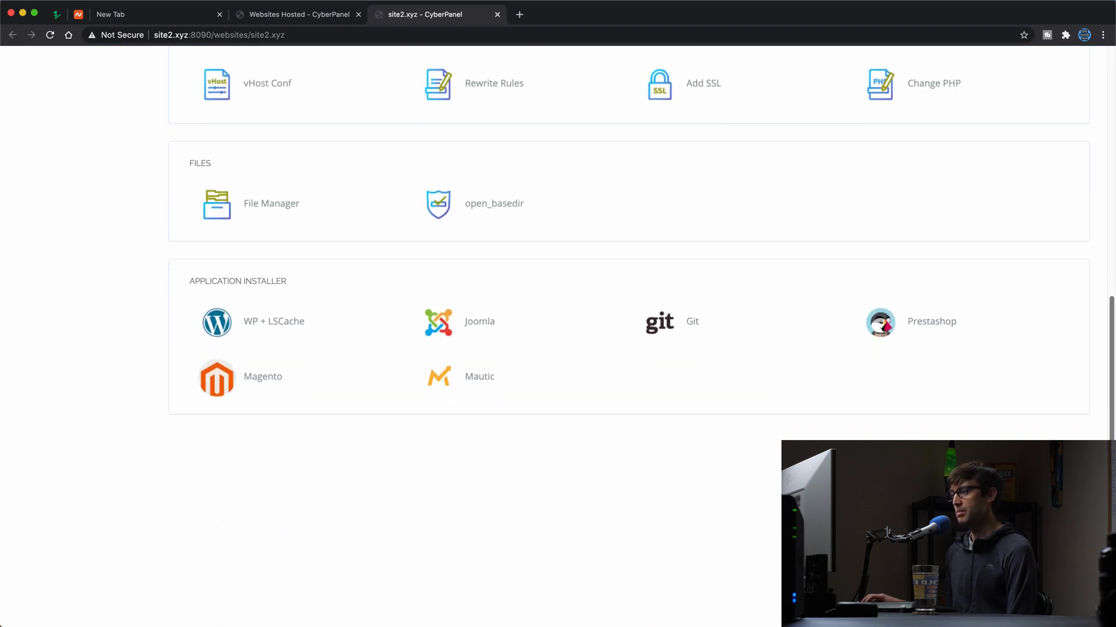
scroll(up, 3)
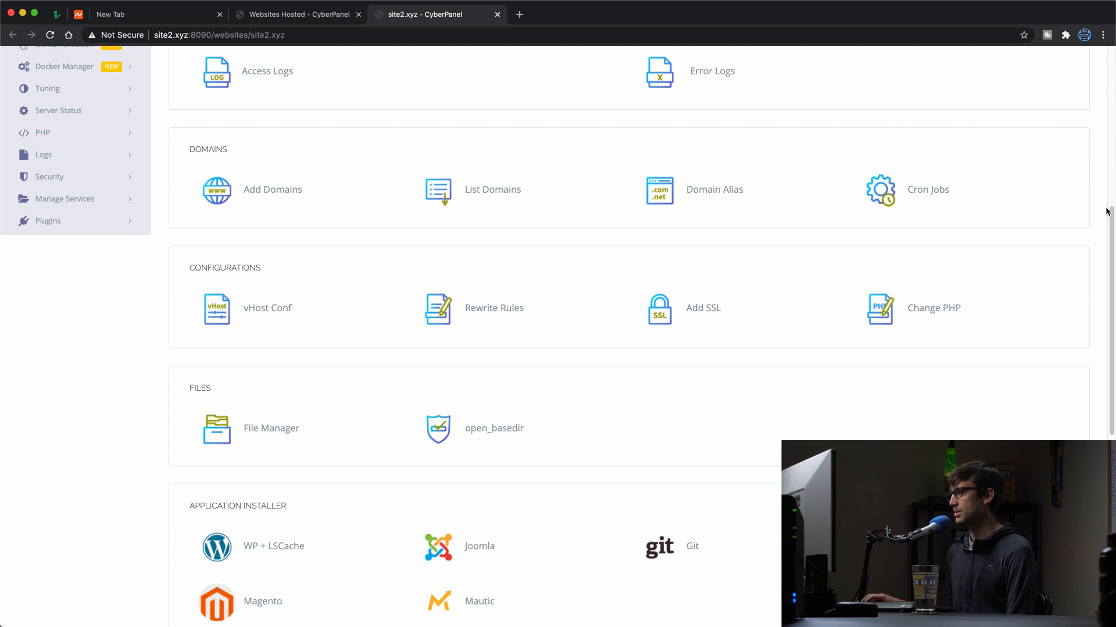
scroll(down, 3)
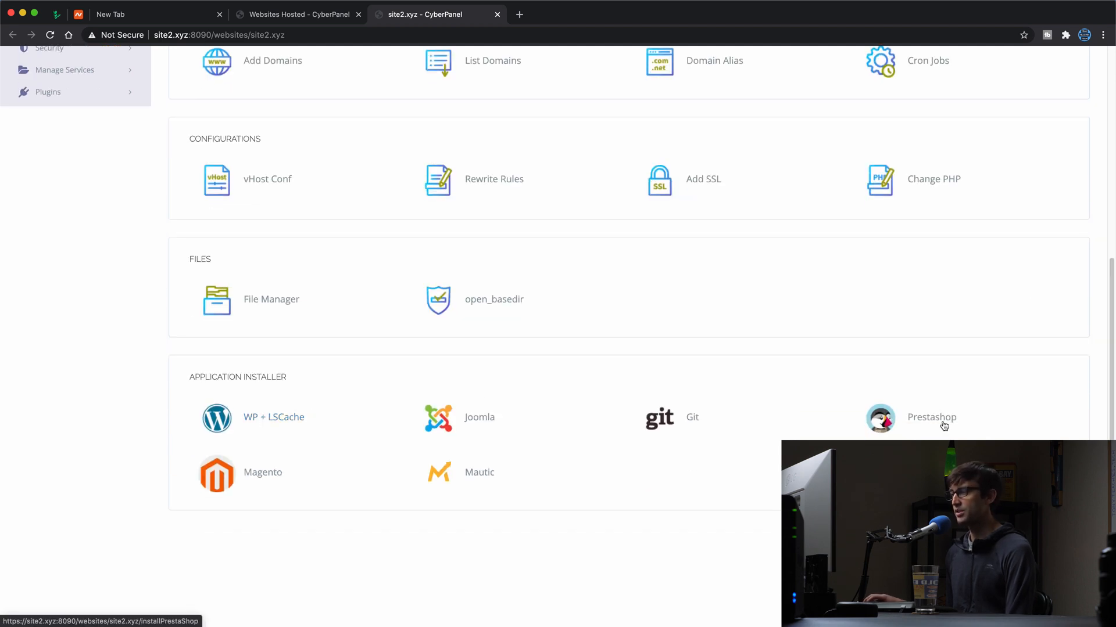
mouse_move(474, 486)
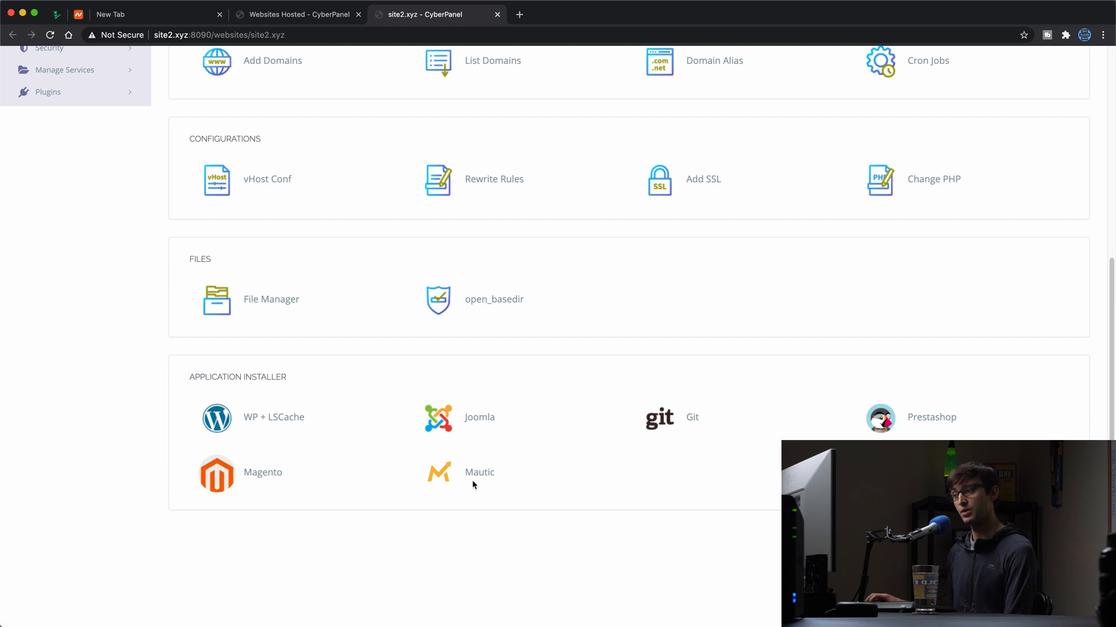
mouse_move(256, 422)
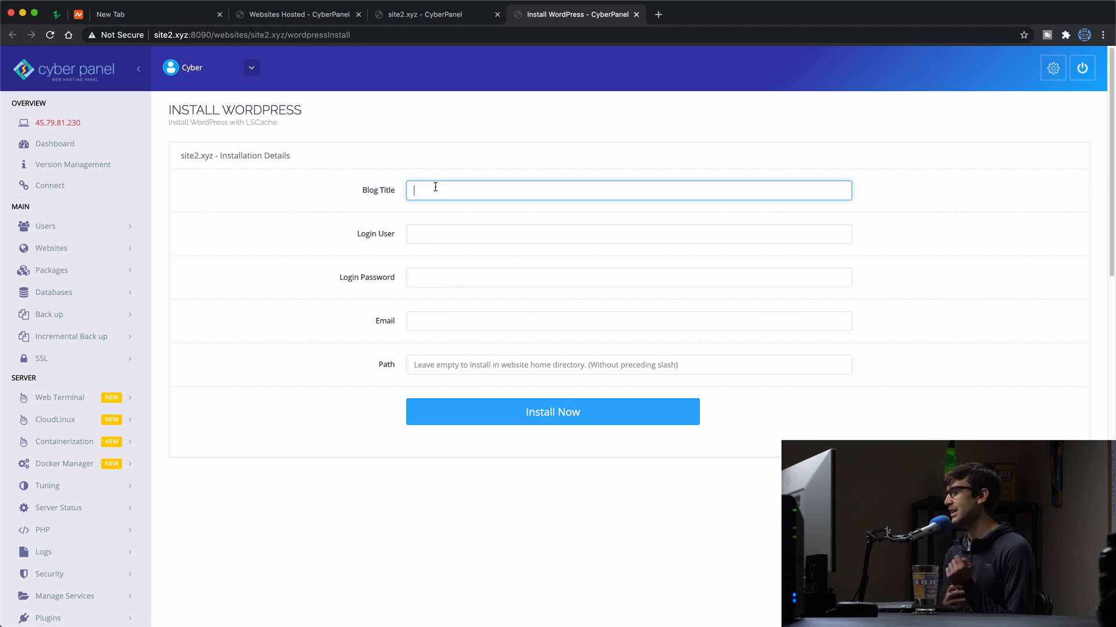
- Fill blog title 'Hello World' and WordPress login tony, then run Install Now
text(H)
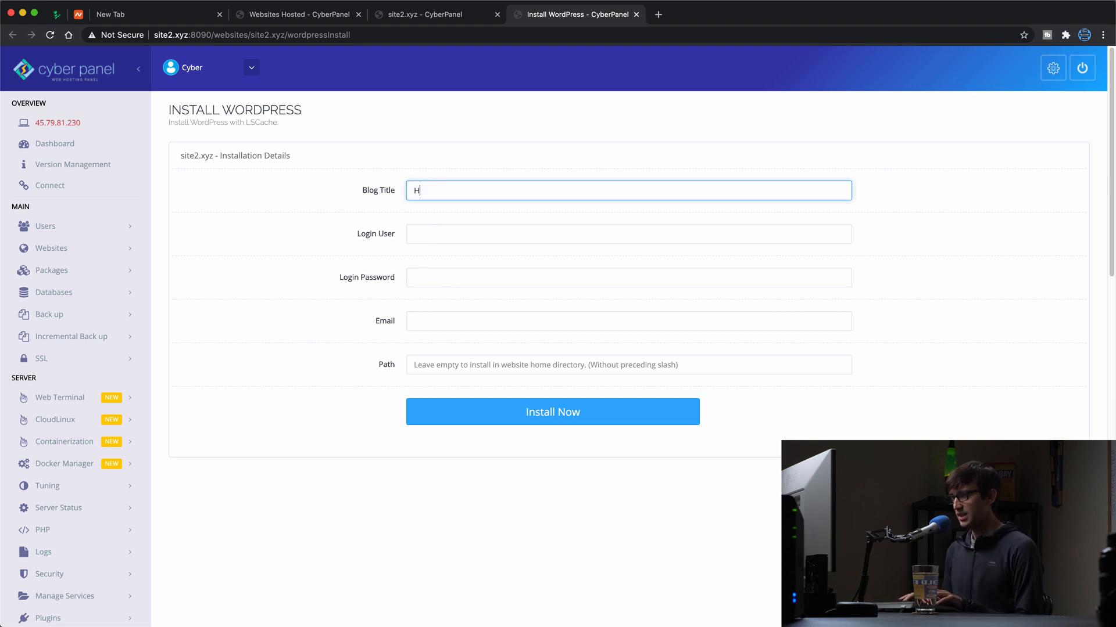
text(ello W)
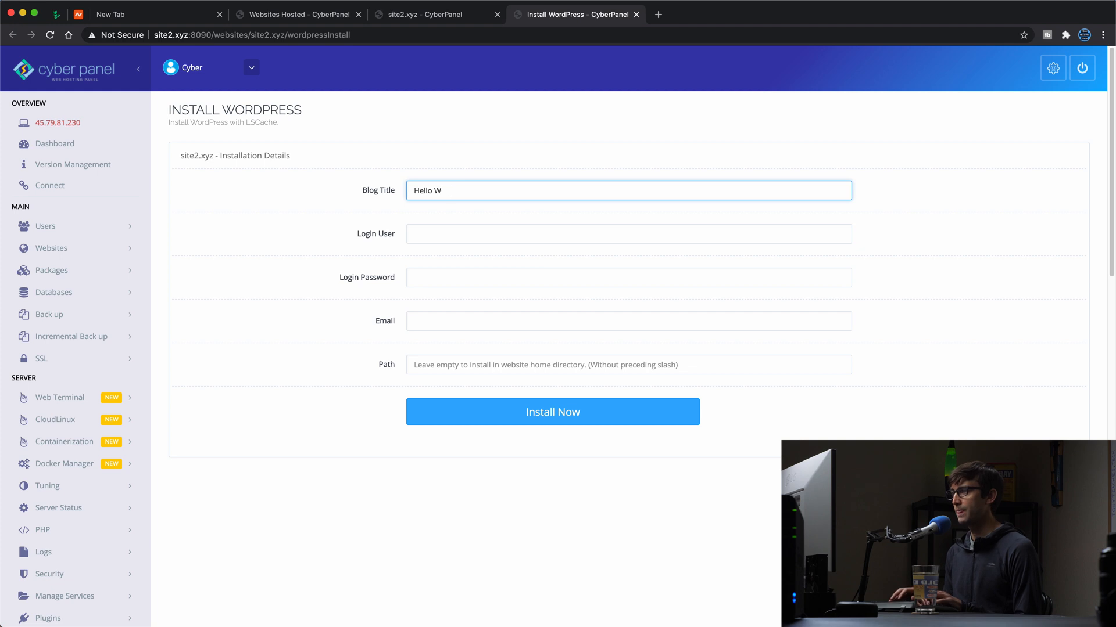
text(orld)
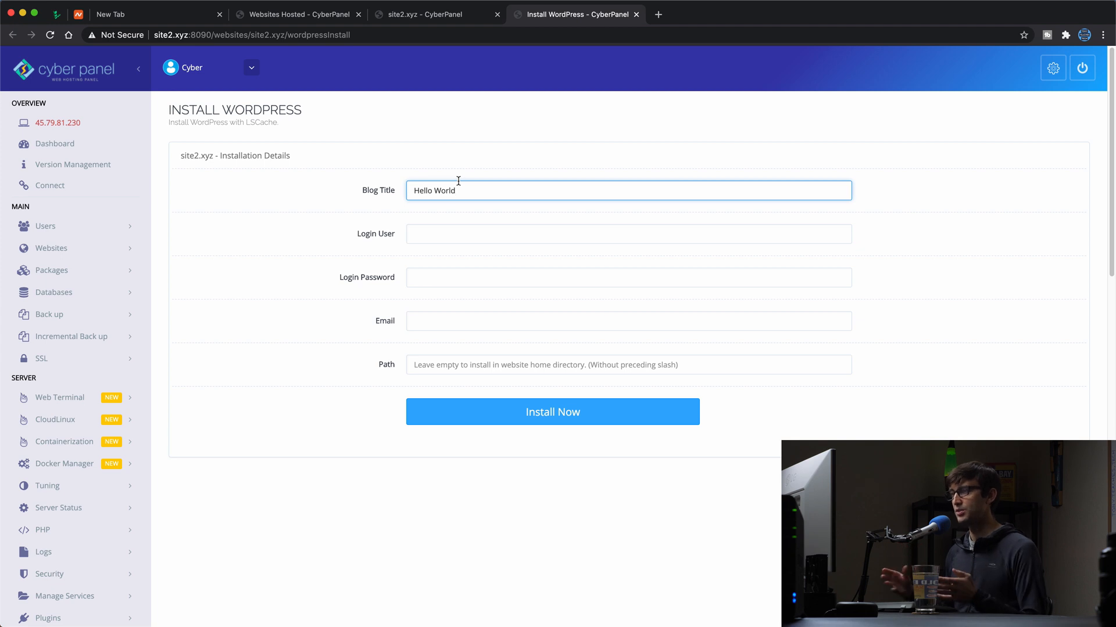
mouse_move(474, 223)
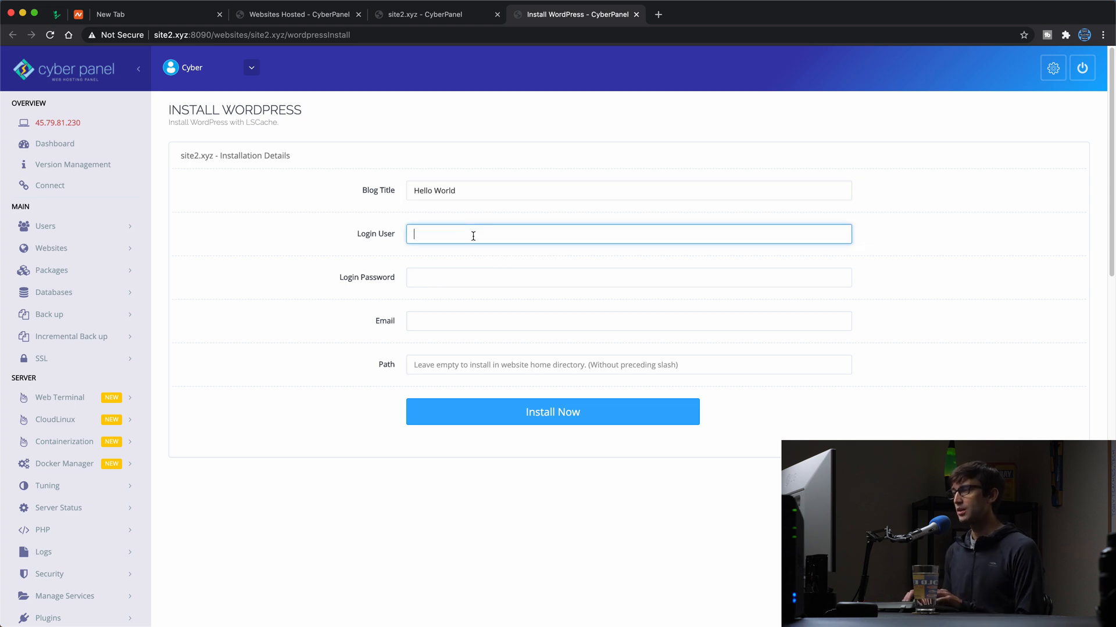
text(tony)
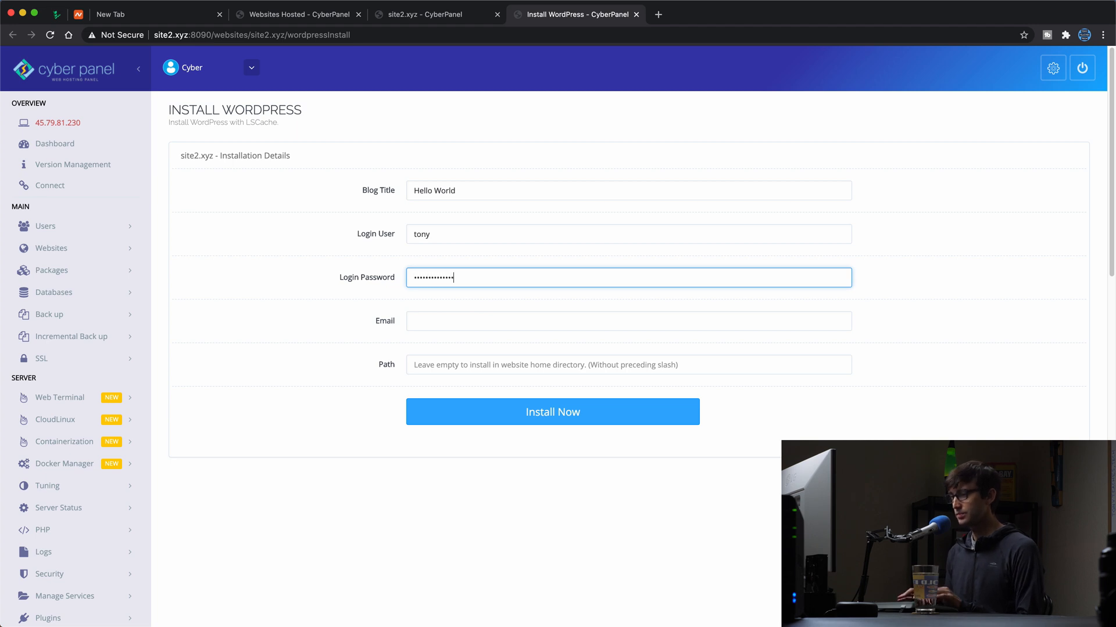
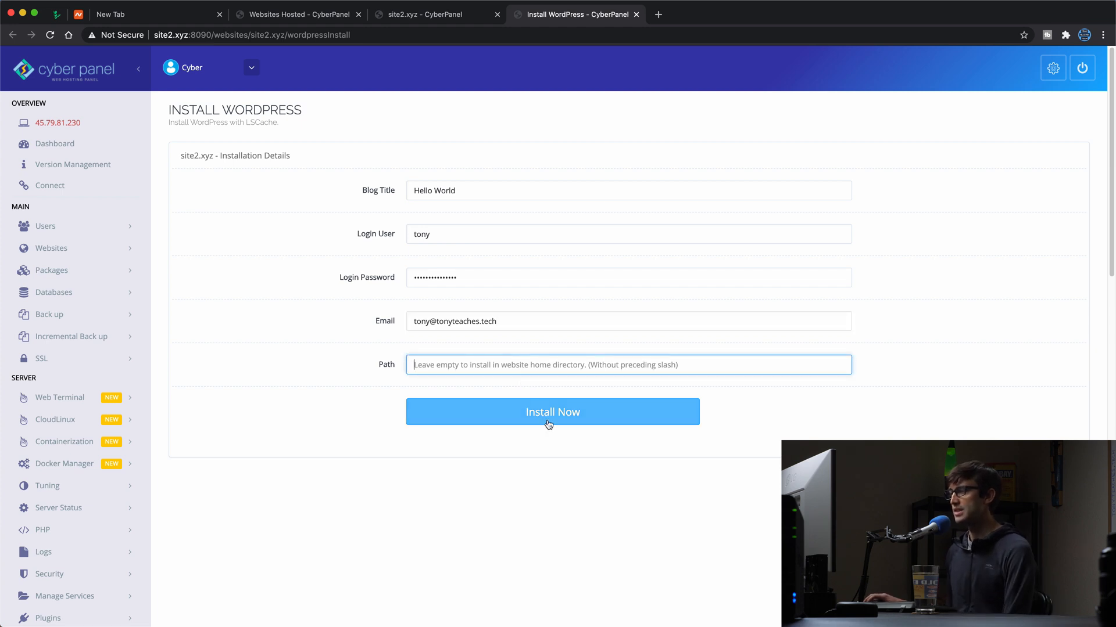
click(553, 412)
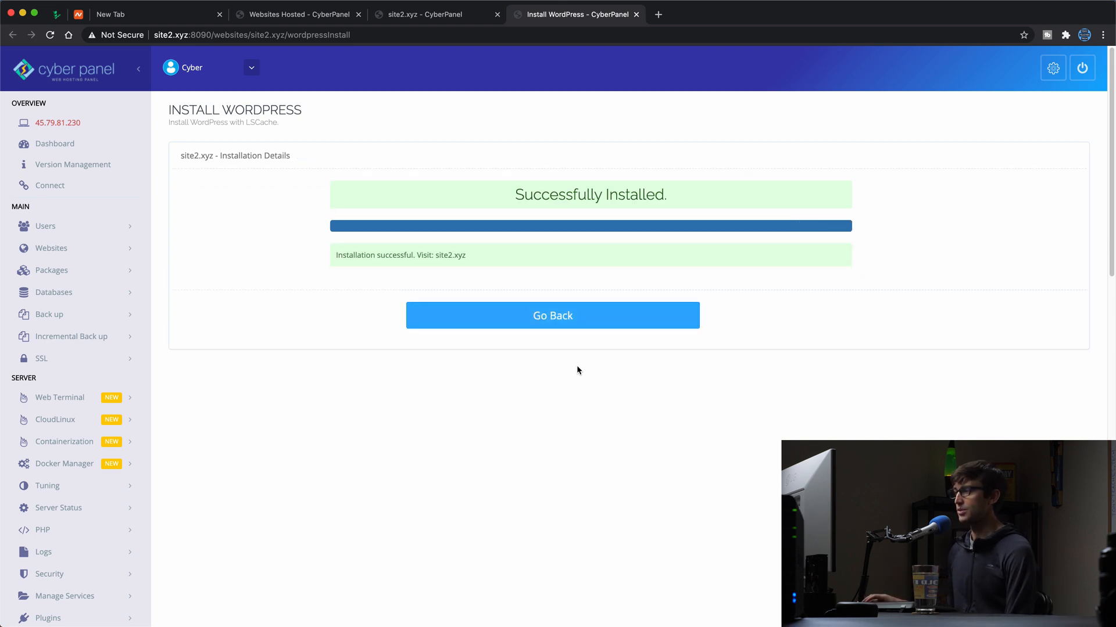
mouse_move(569, 363)
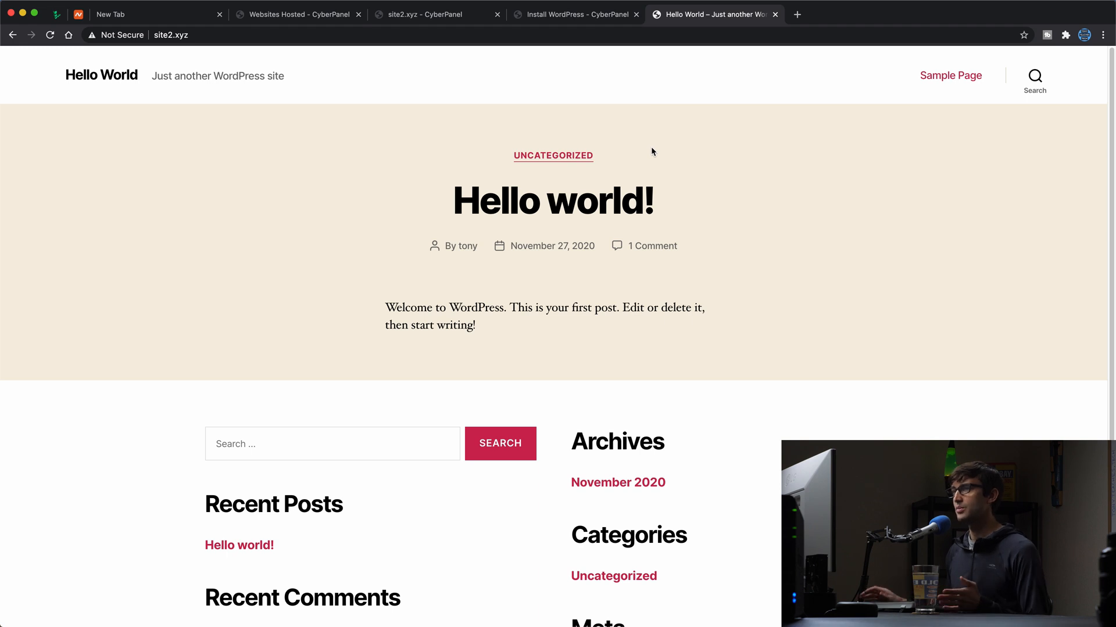
mouse_move(274, 55)
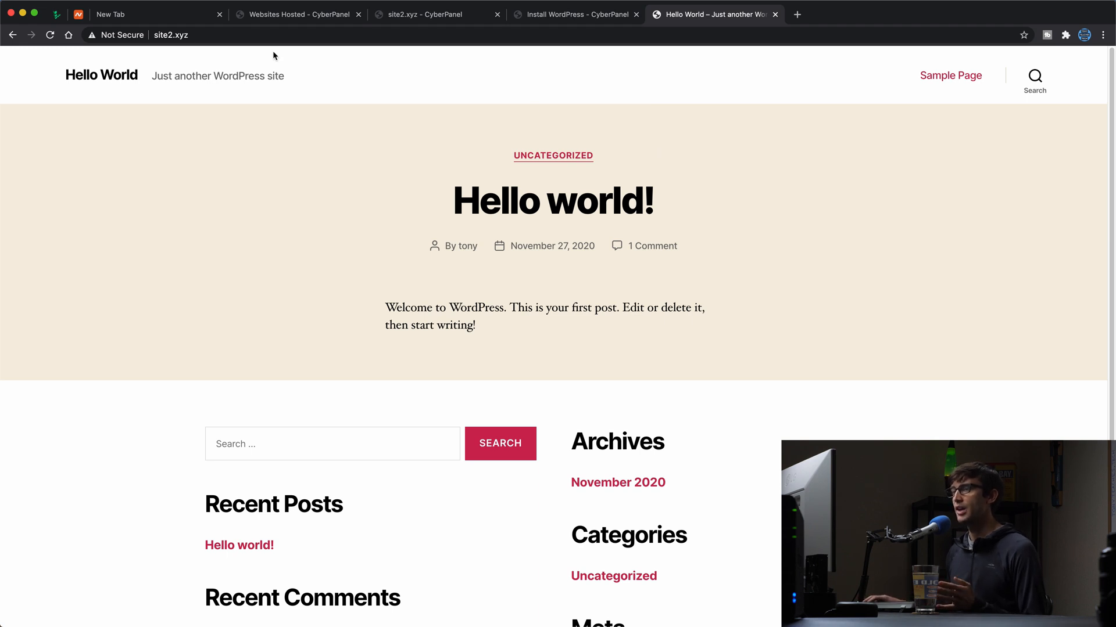
- Log in at site2.xyz/wp-admin as tony with the new password
click(186, 35)
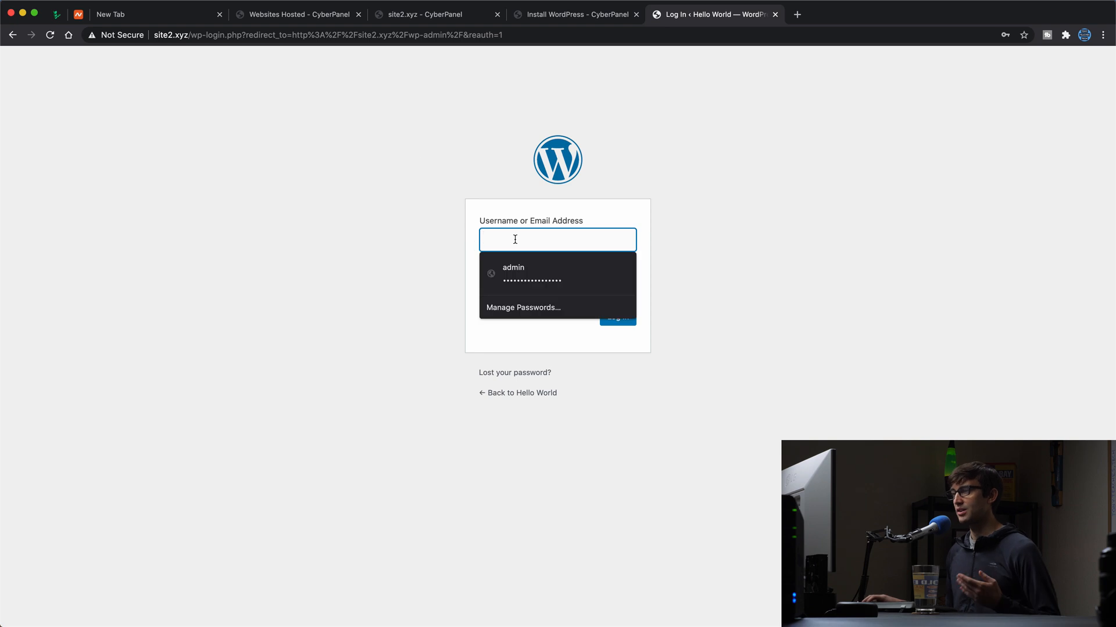
text(tony)
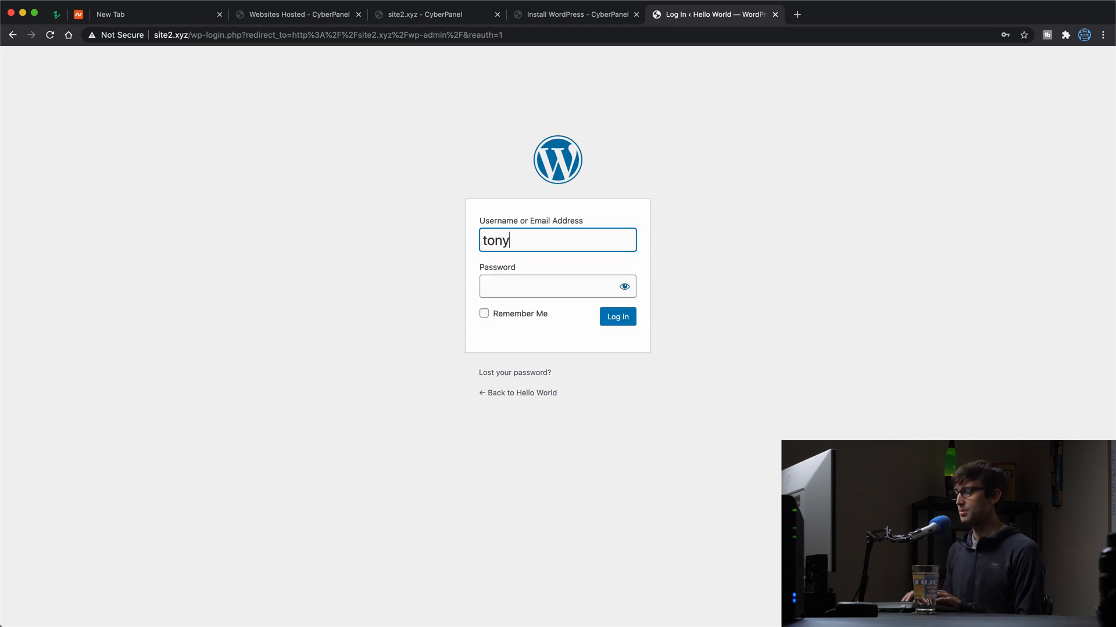
text(•••••)
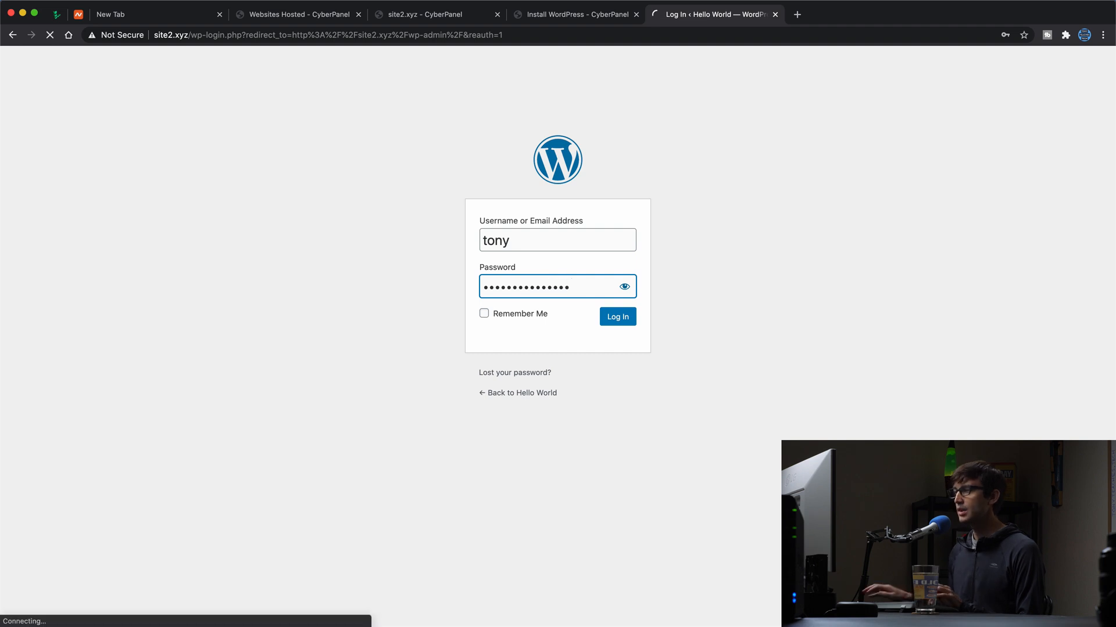
click(617, 316)
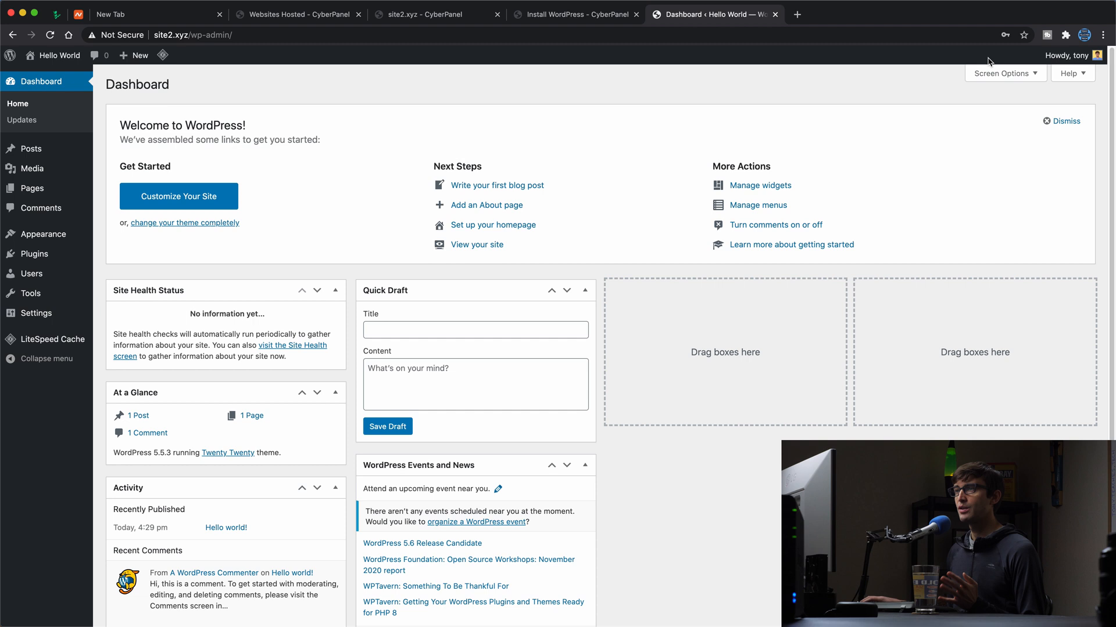
mouse_move(32, 148)
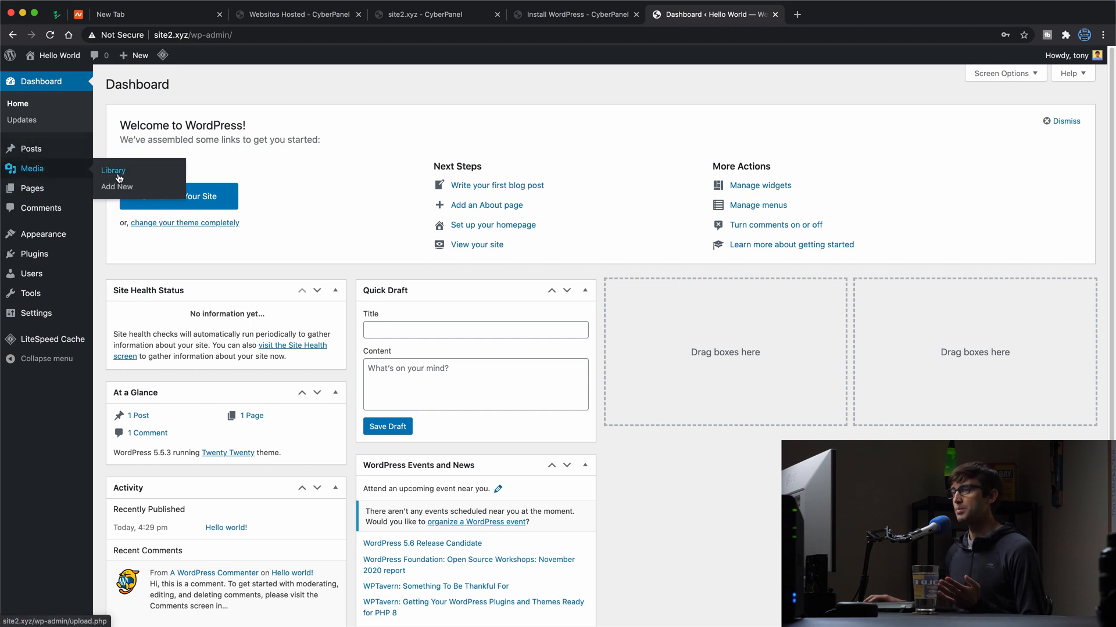
mouse_move(33, 188)
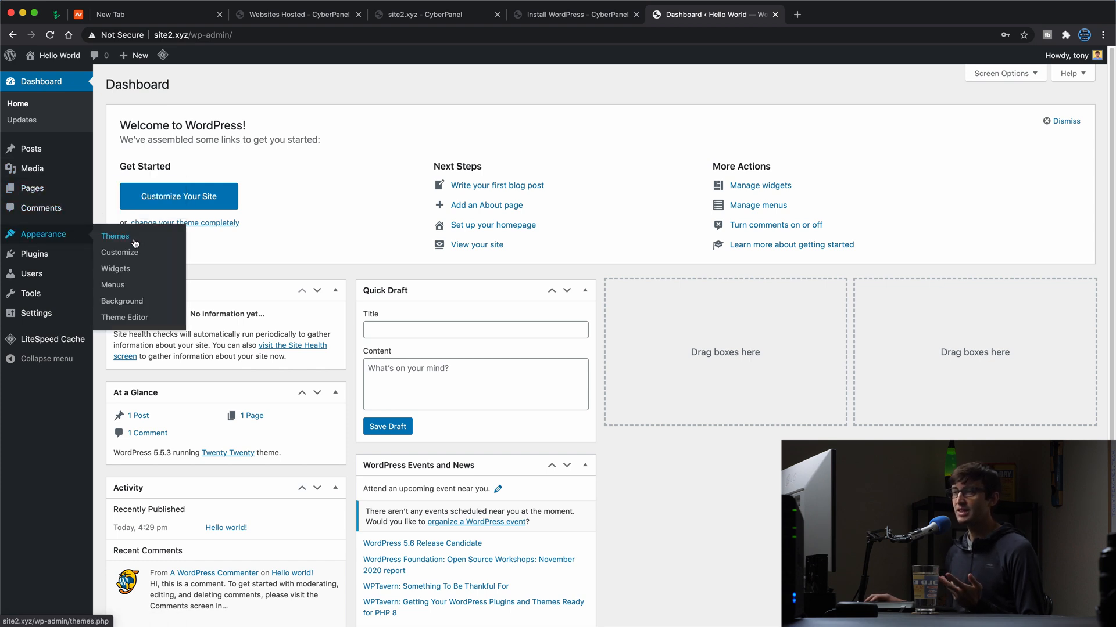
mouse_move(33, 254)
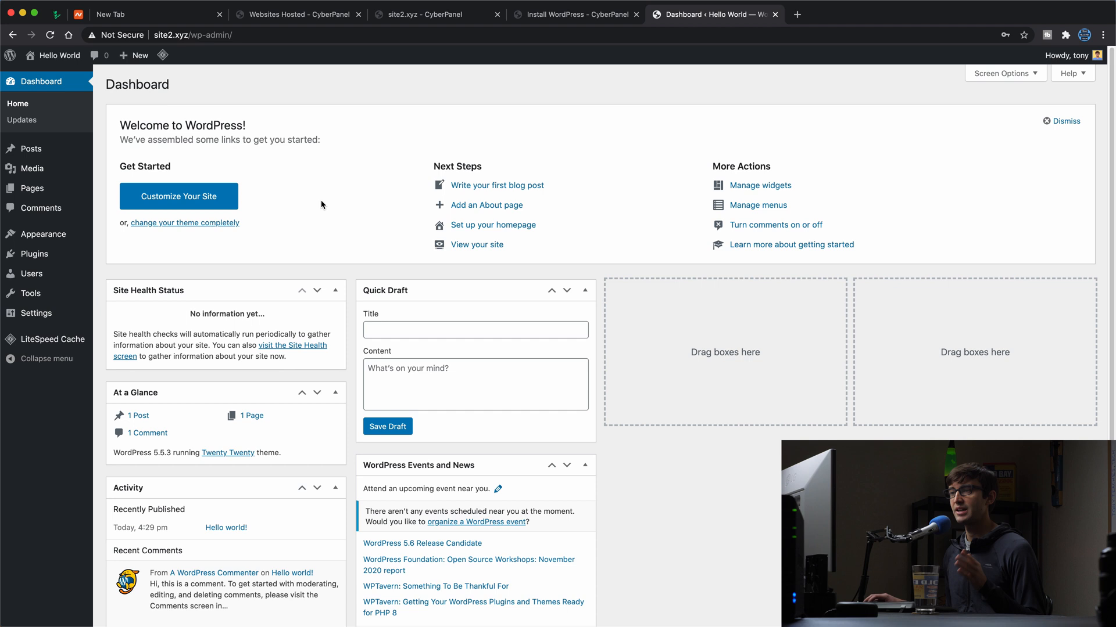
mouse_move(211, 194)
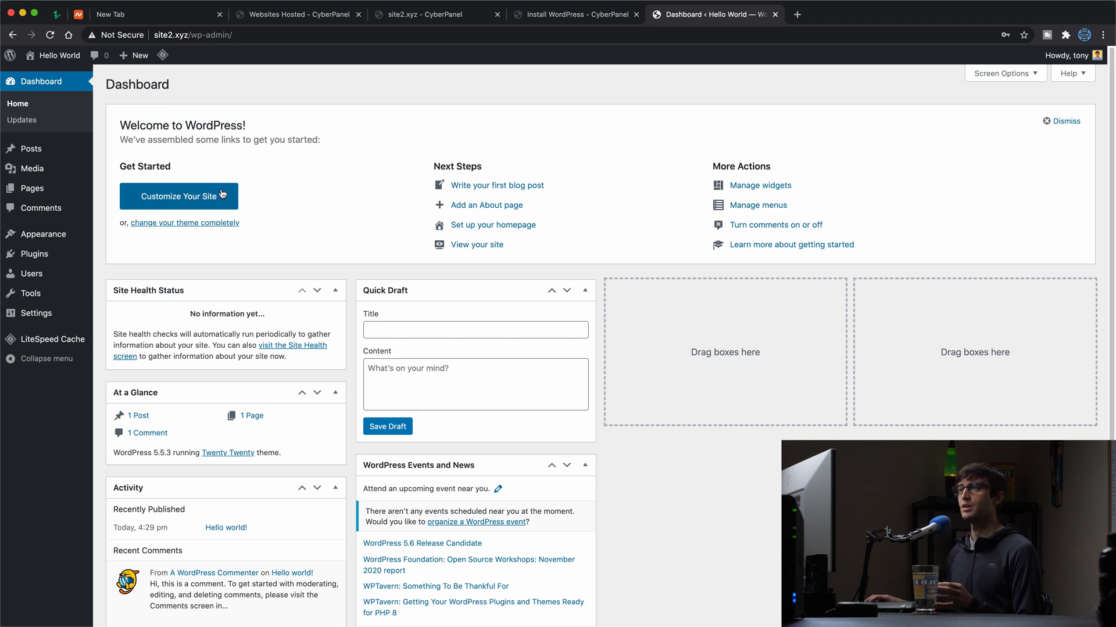
mouse_move(34, 81)
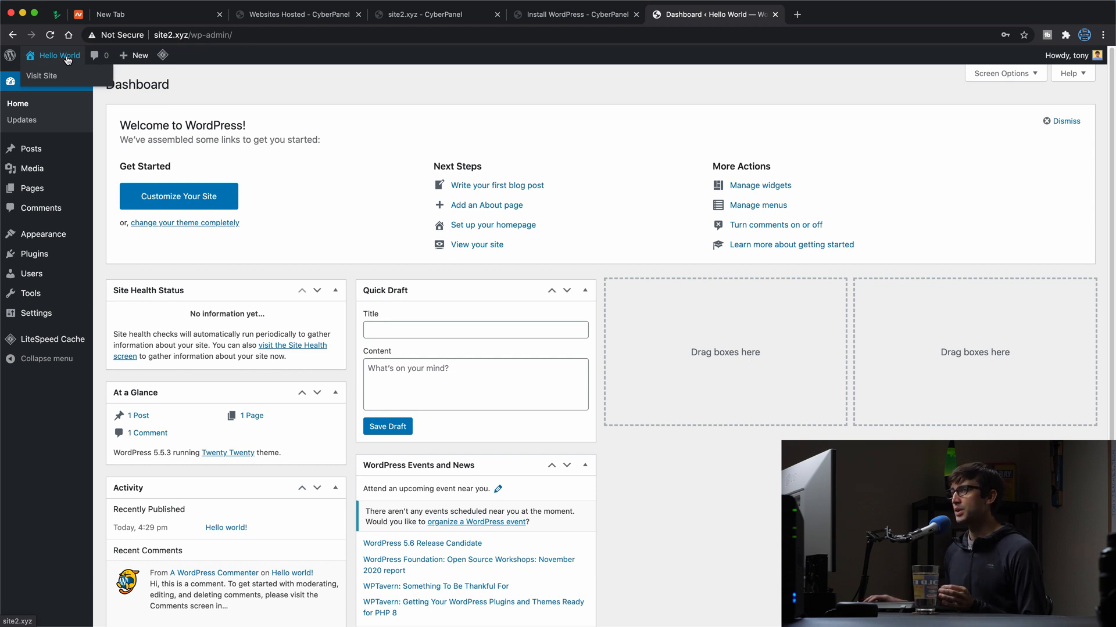
- Visit the public Hello World front page from the WordPress admin bar
click(41, 75)
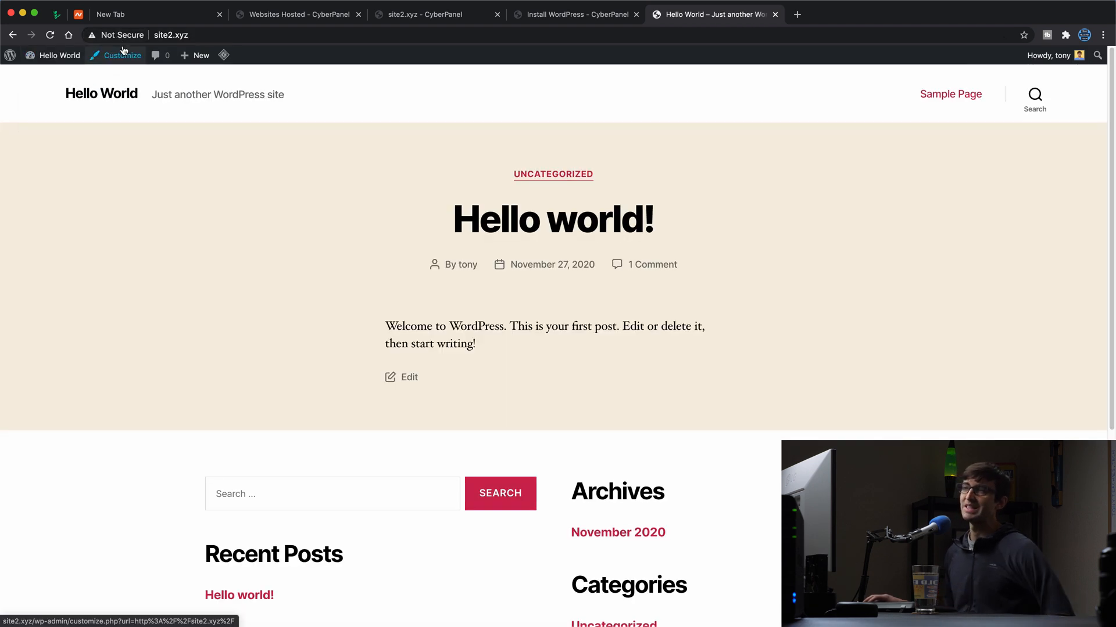
click(168, 35)
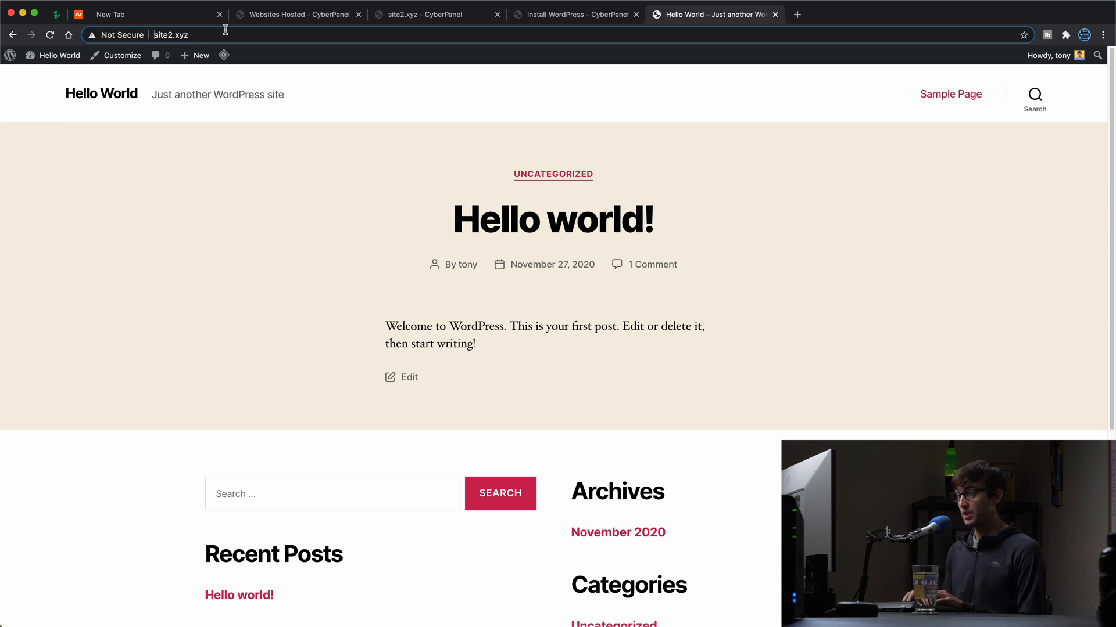
text(htt)
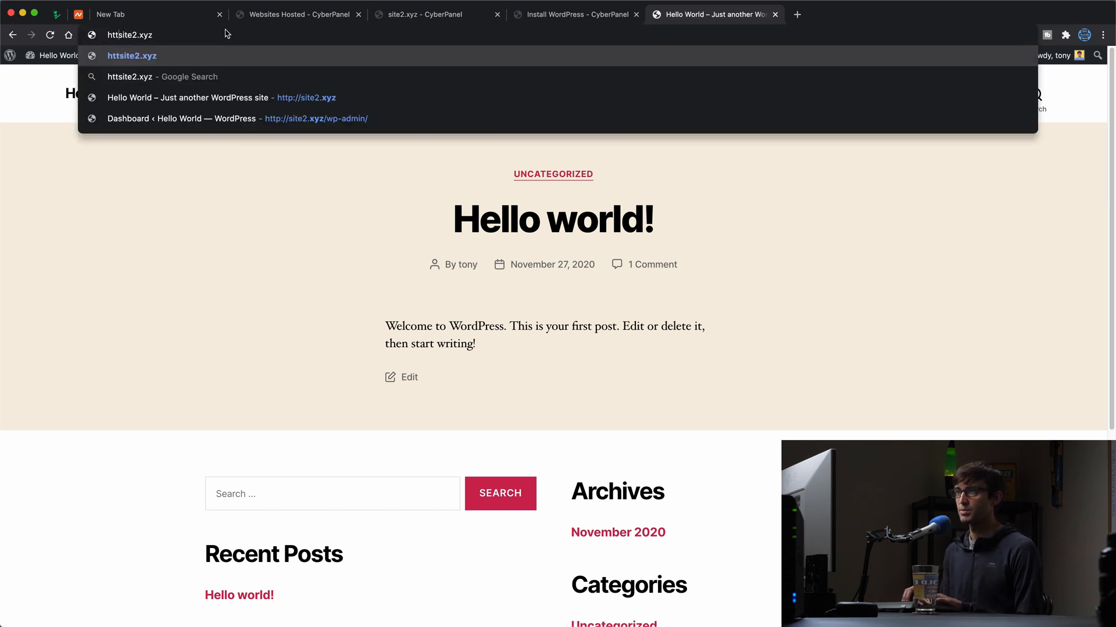
text(p)
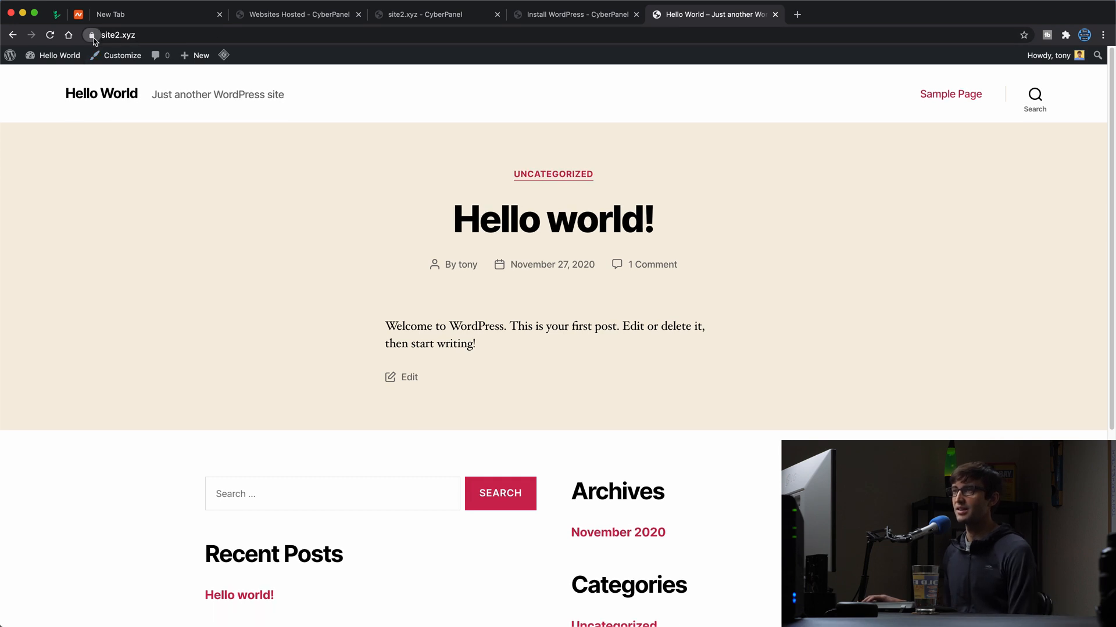
click(92, 35)
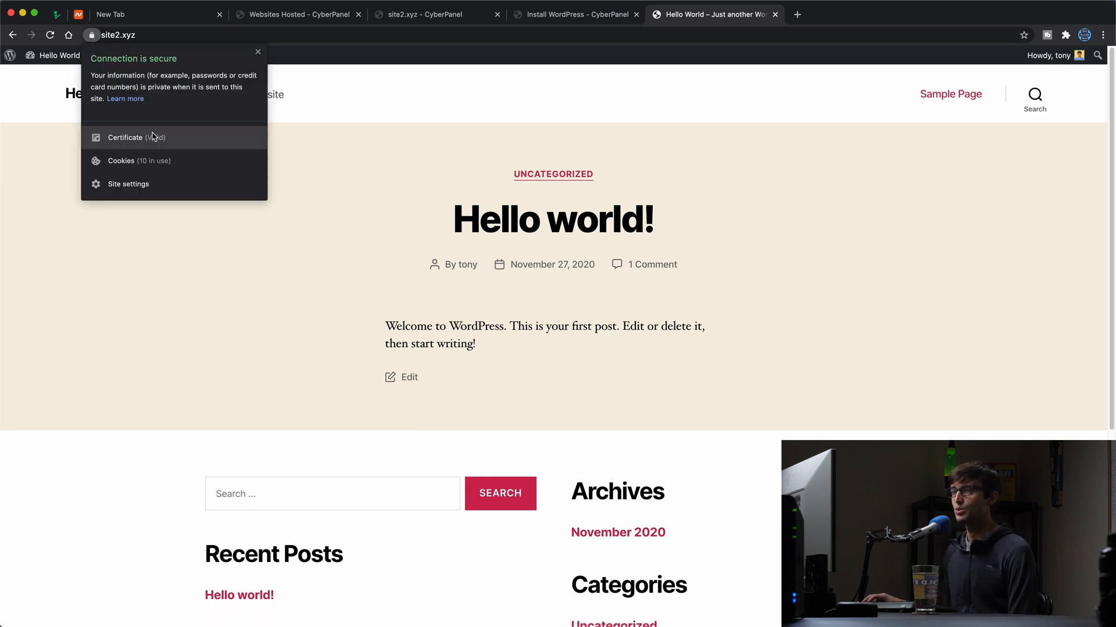
click(136, 138)
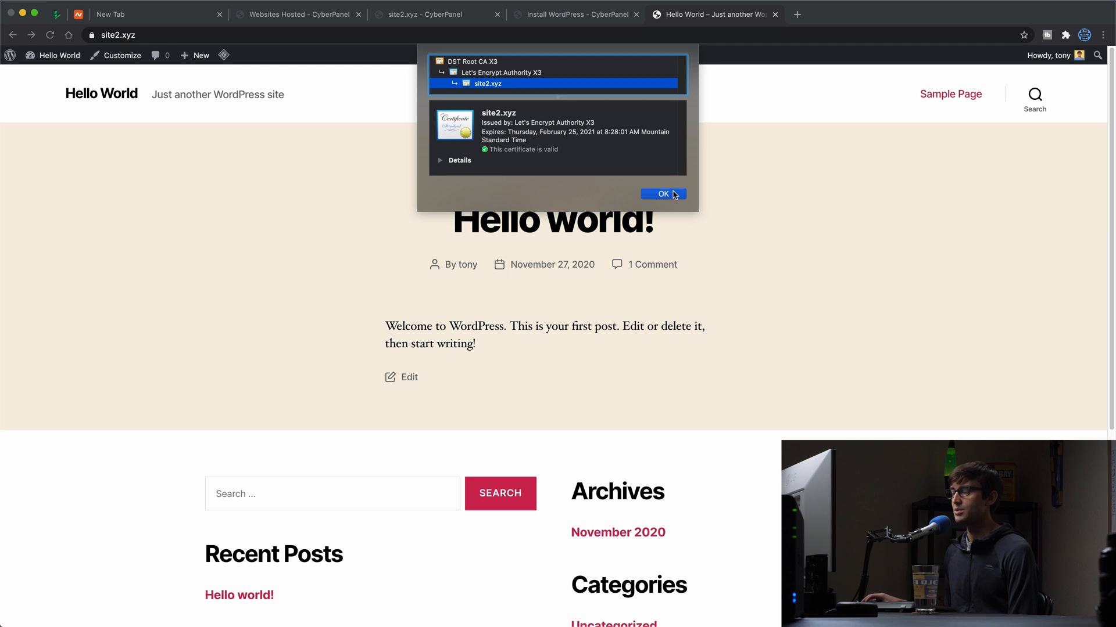
click(663, 193)
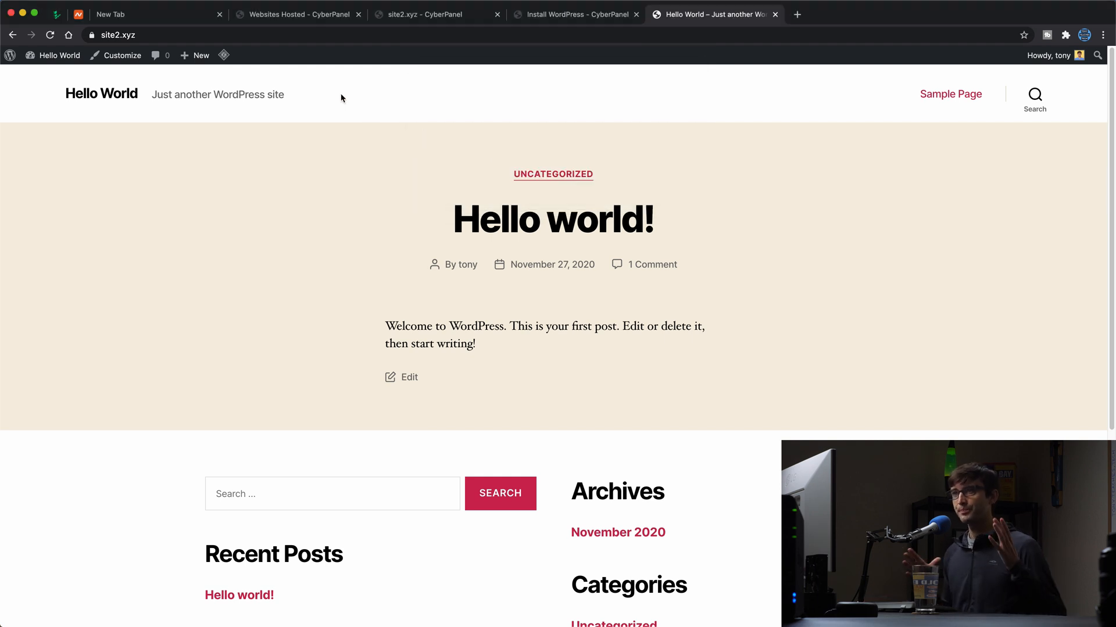
click(118, 35)
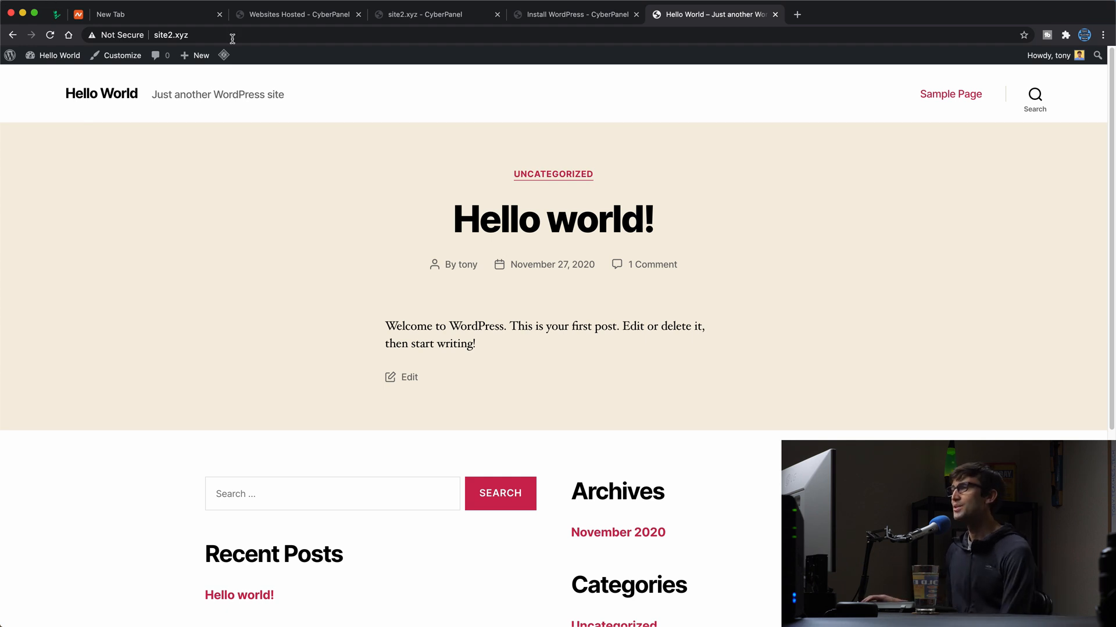
- Switch to the site2.xyz management tab and scroll to its Configurations section
click(427, 15)
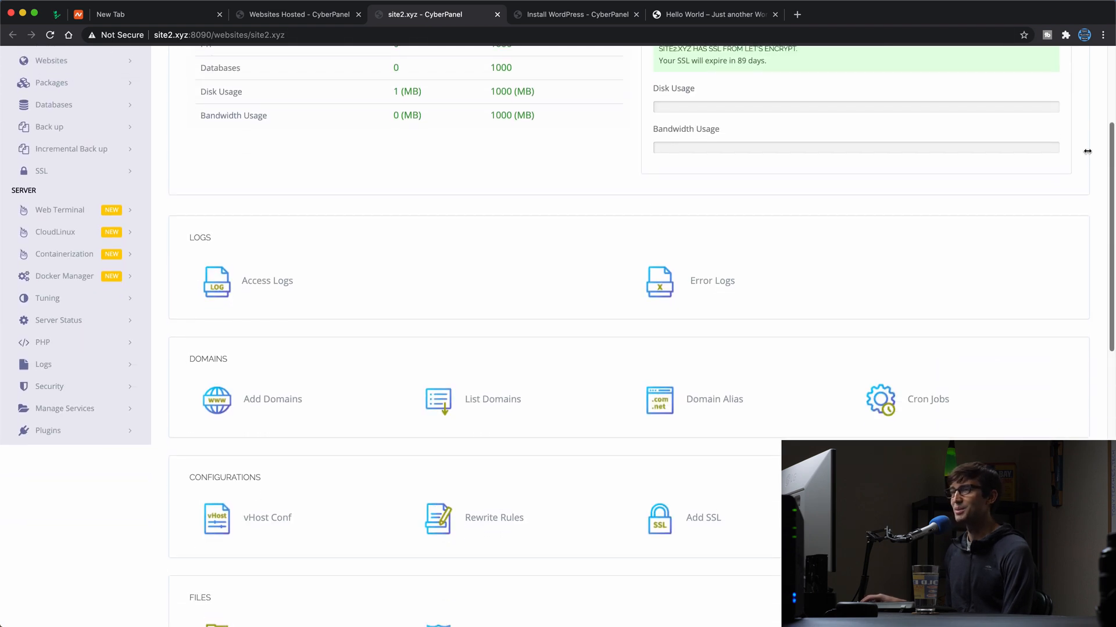
scroll(up, 3)
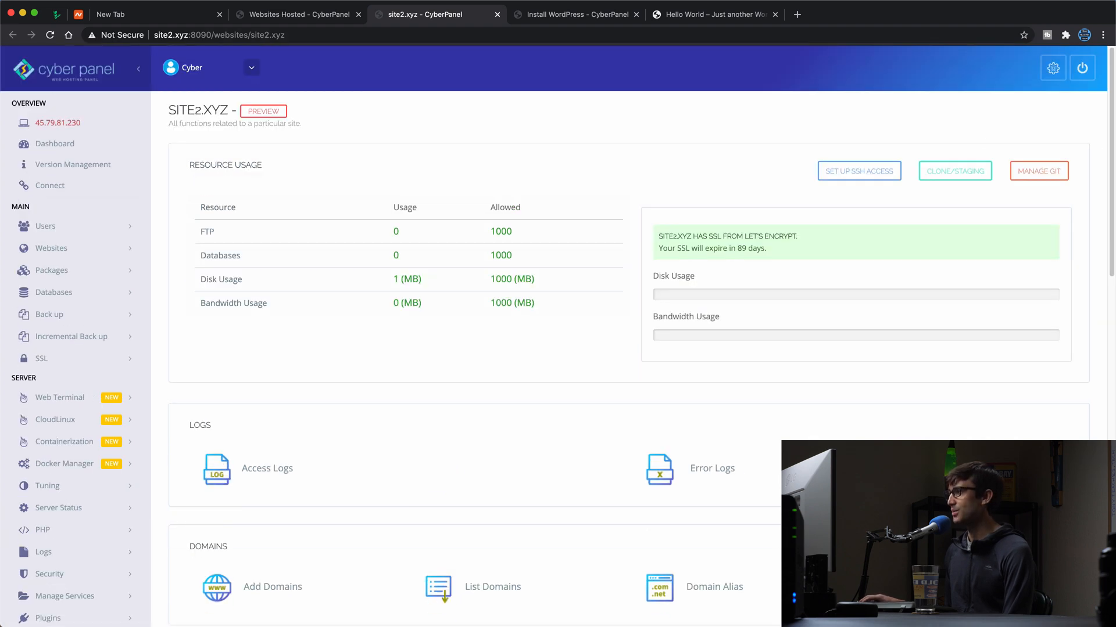
scroll(down, 3)
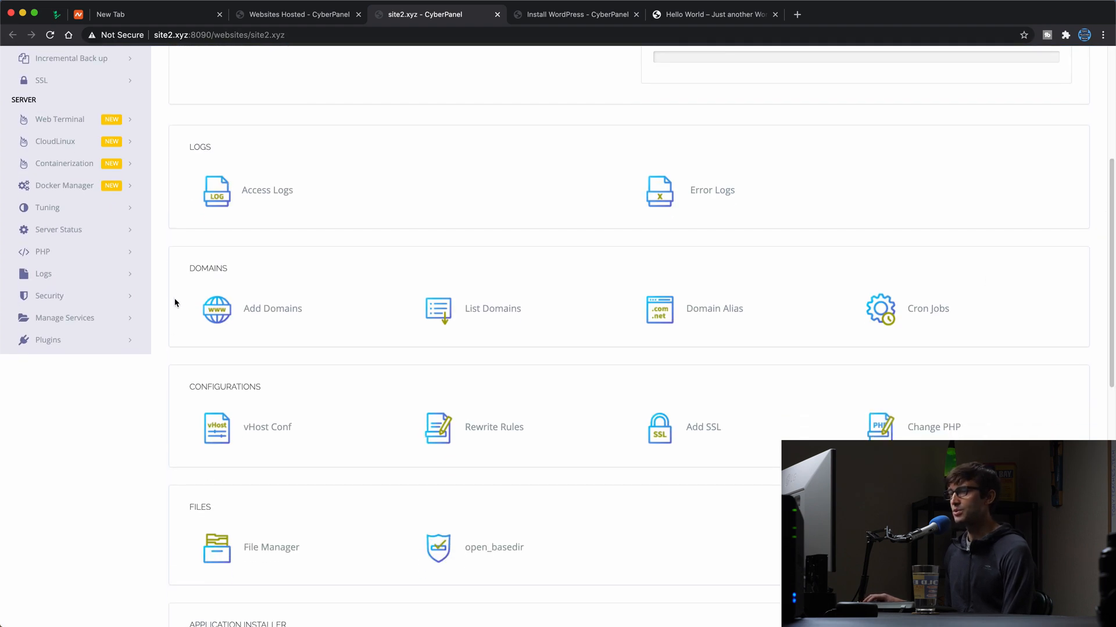
mouse_move(497, 432)
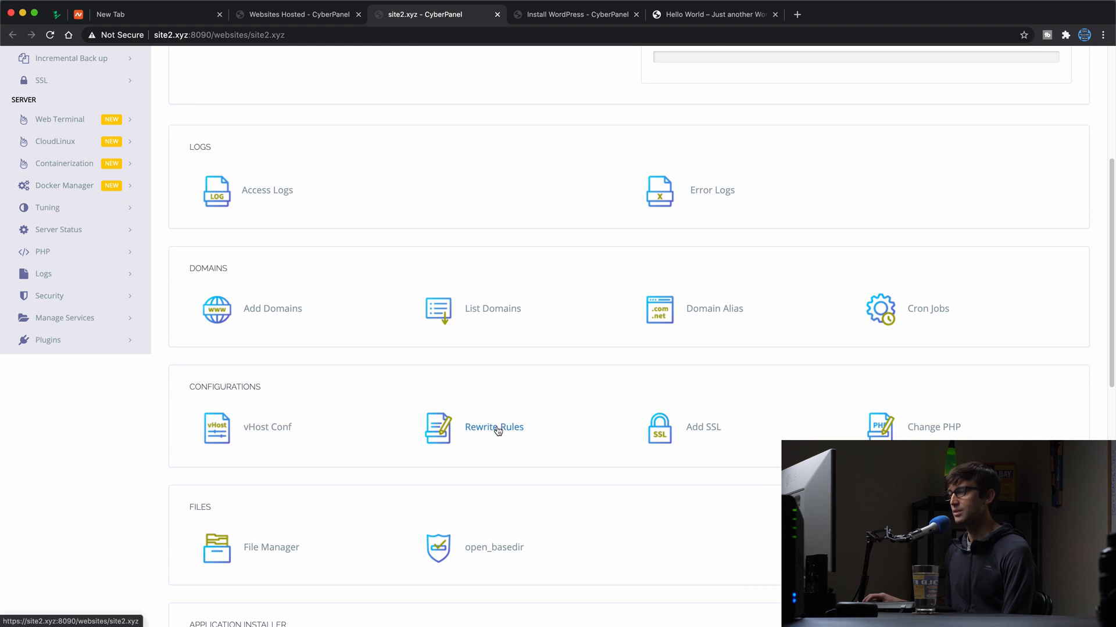
- Open Rewrite Rules, getting past the certificate privacy warning via Advanced
click(493, 427)
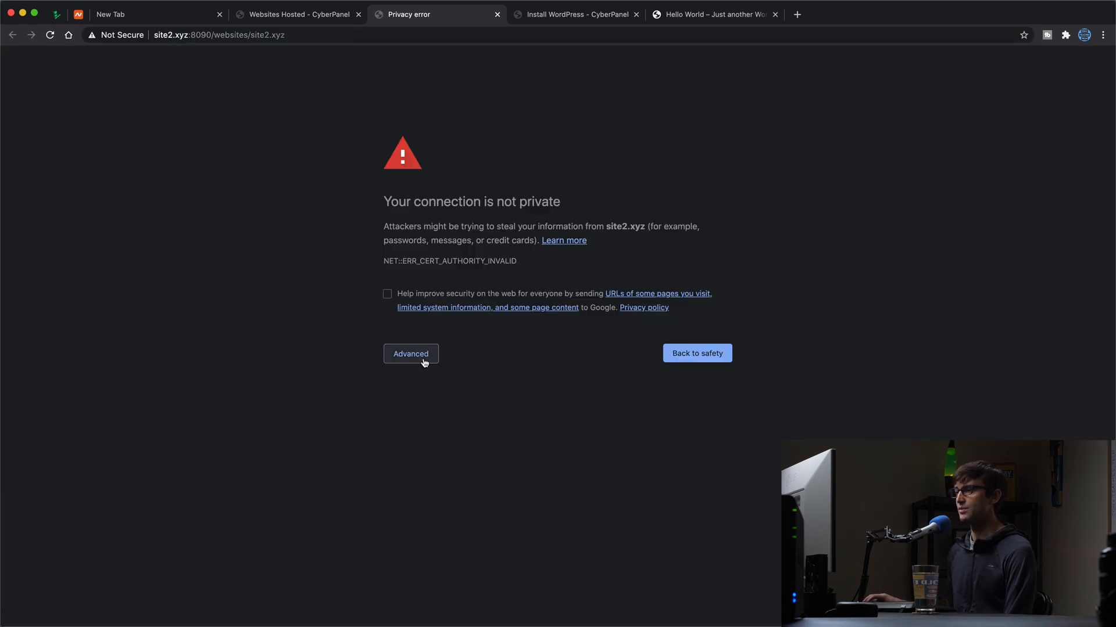
click(411, 354)
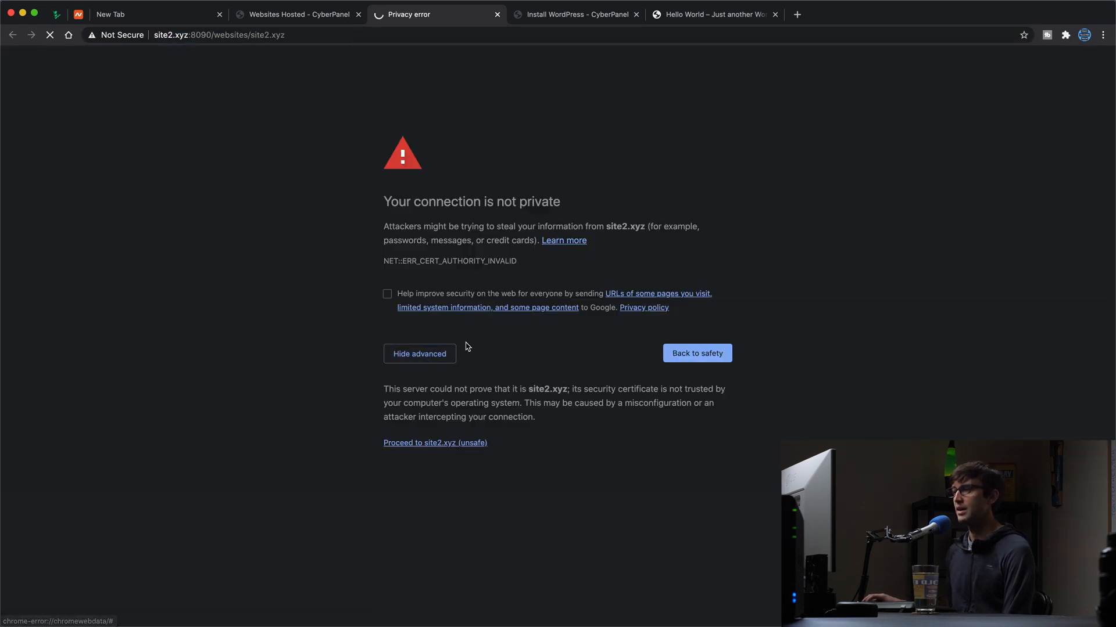
click(435, 442)
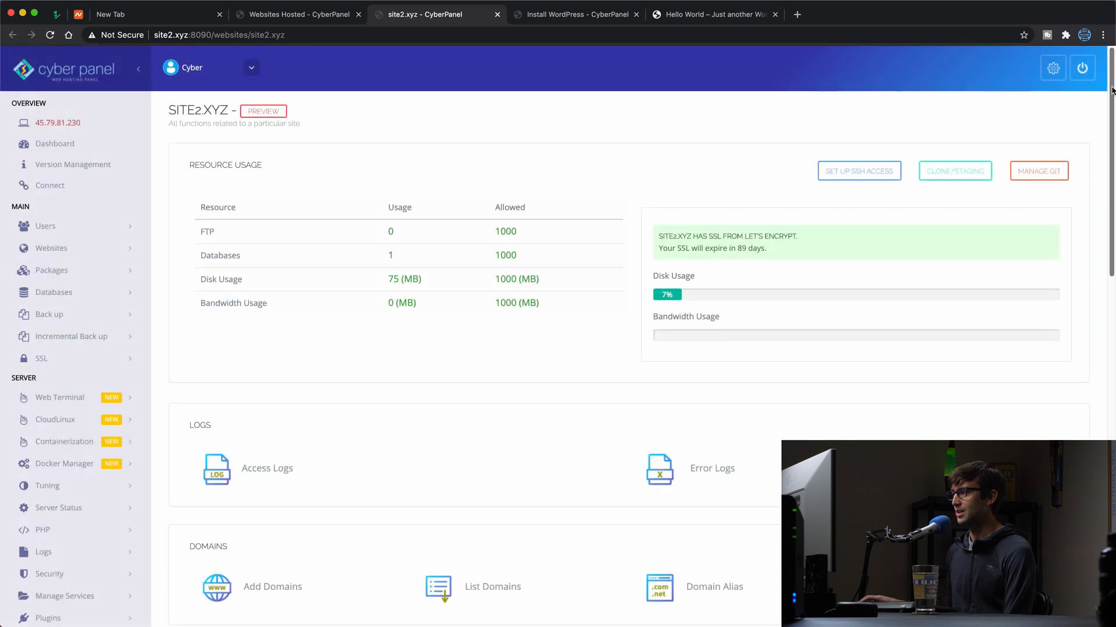
scroll(down, 3)
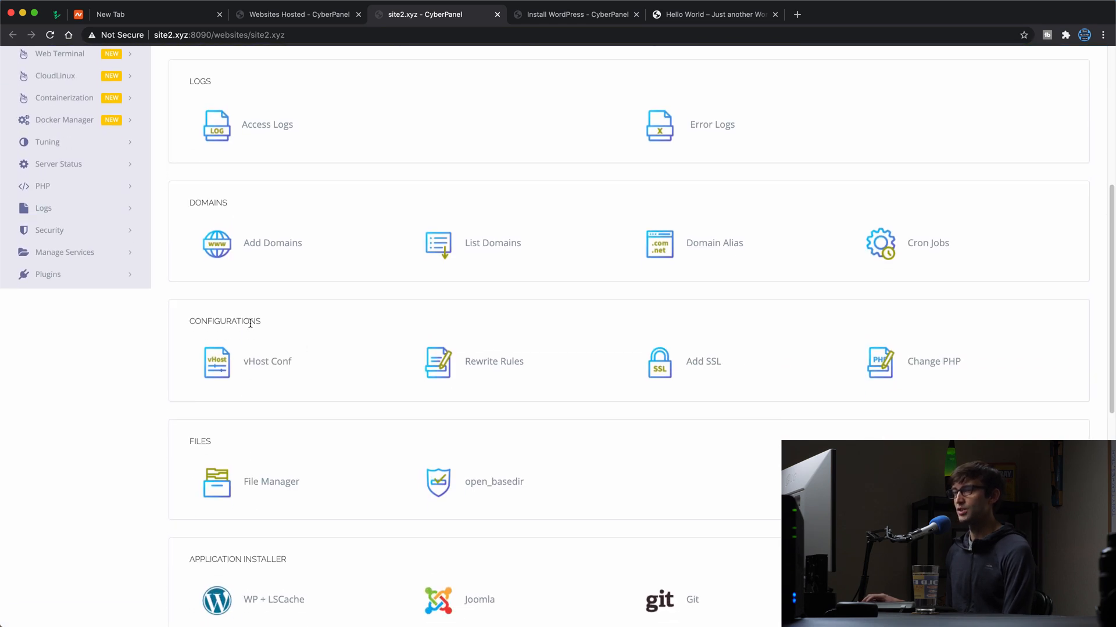
- Save a 'RewriteCond %{SERVER_PORT} ^80$' rule redirecting HTTP to HTTPS with 301, then return to the site tab
click(498, 362)
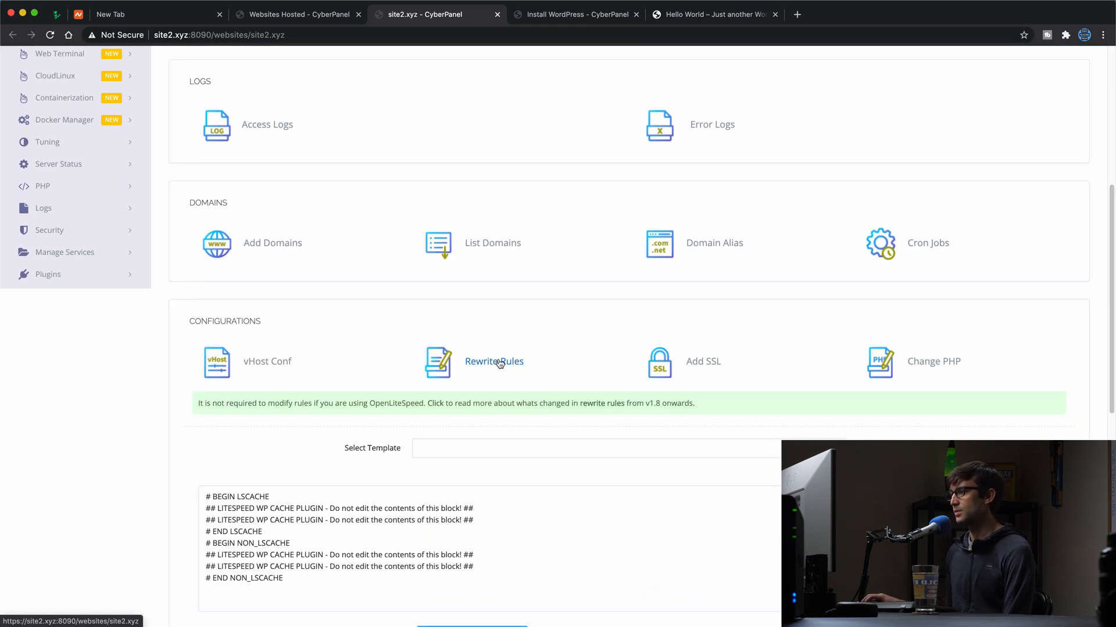
scroll(down, 3)
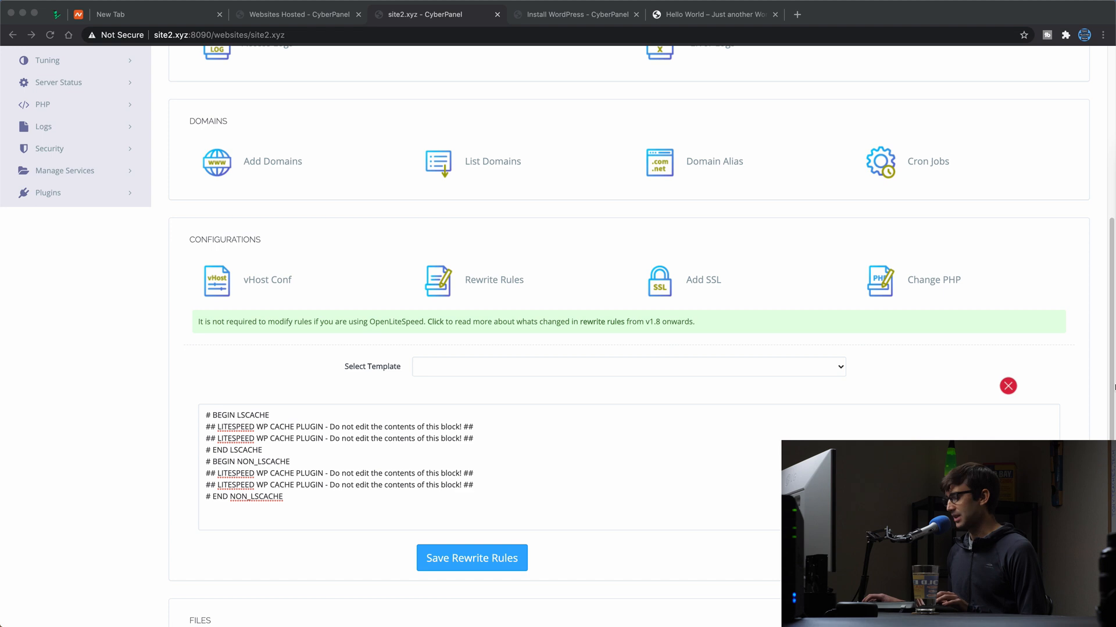
text(RewriteCond %{SERVER_PORT} ^80$)
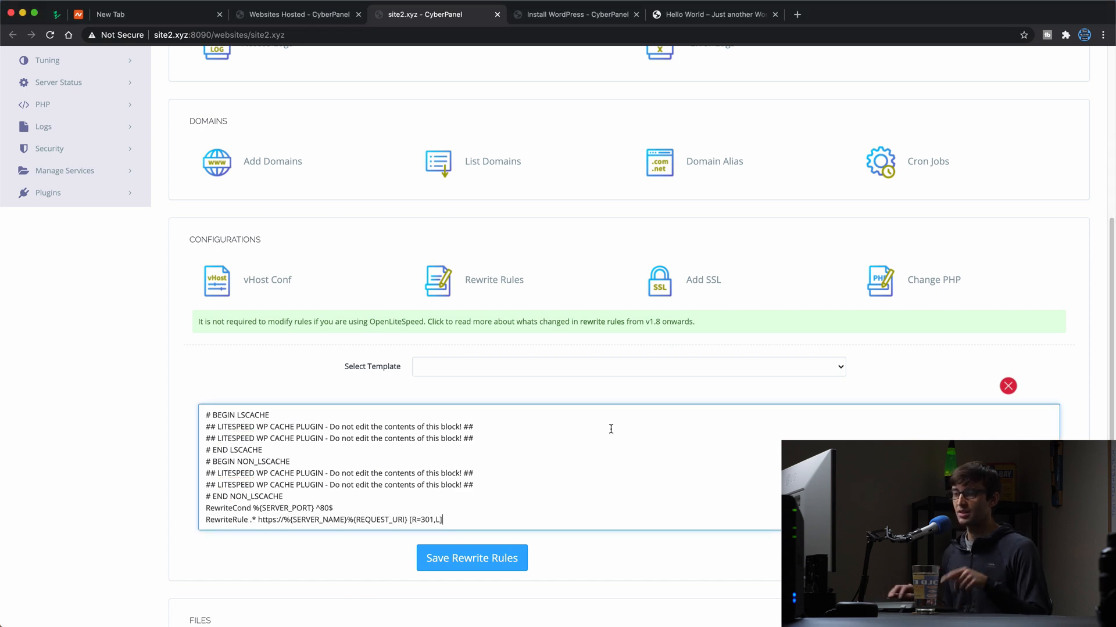
scroll(down, 3)
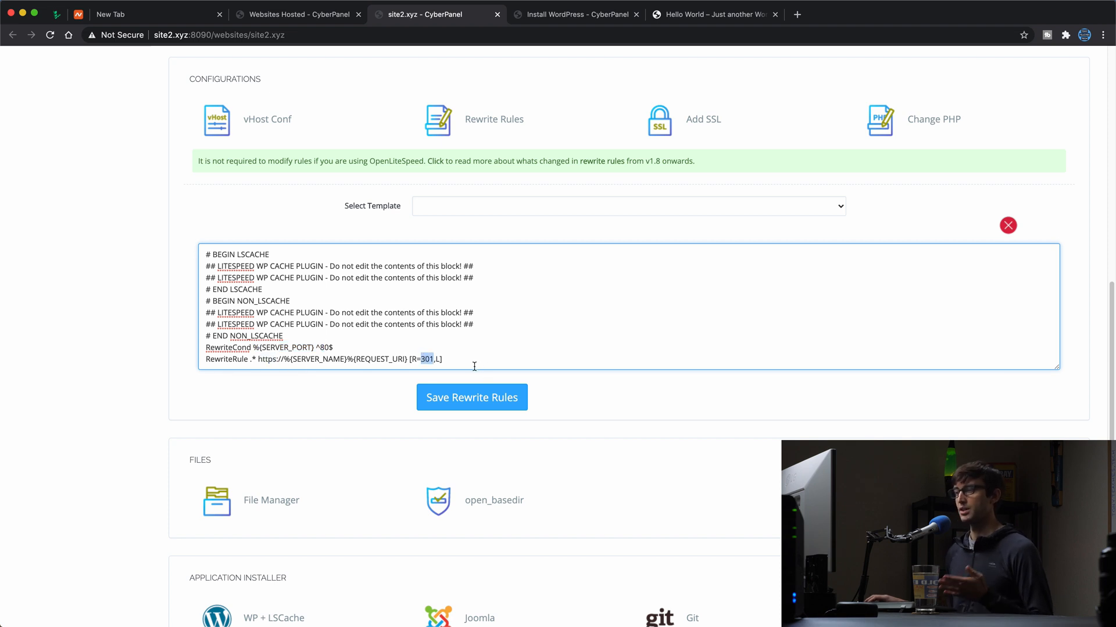
click(471, 398)
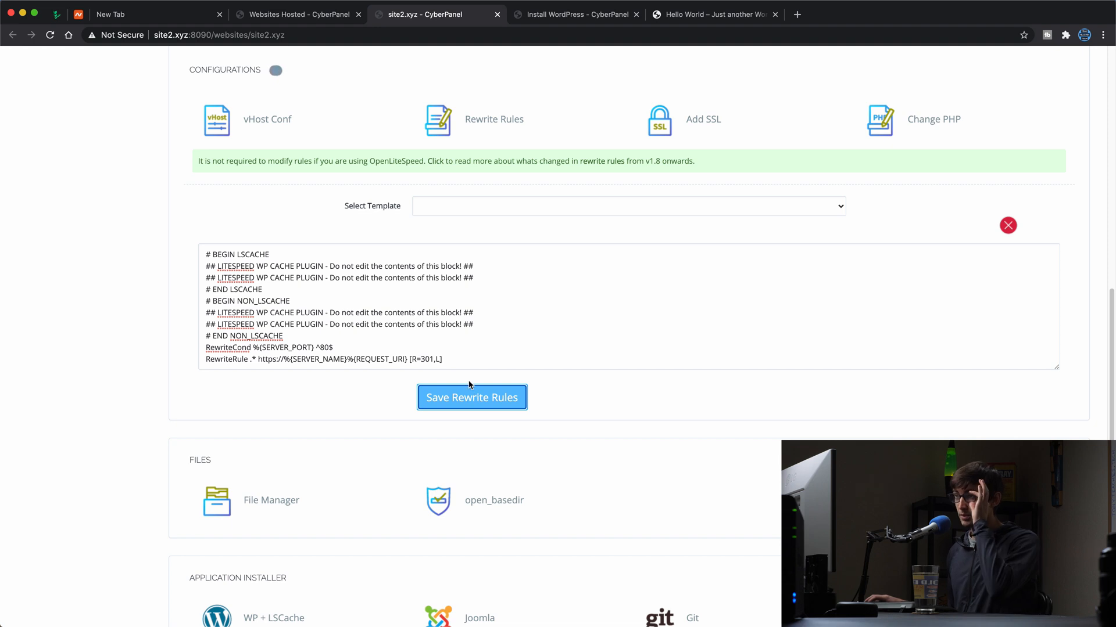
click(472, 397)
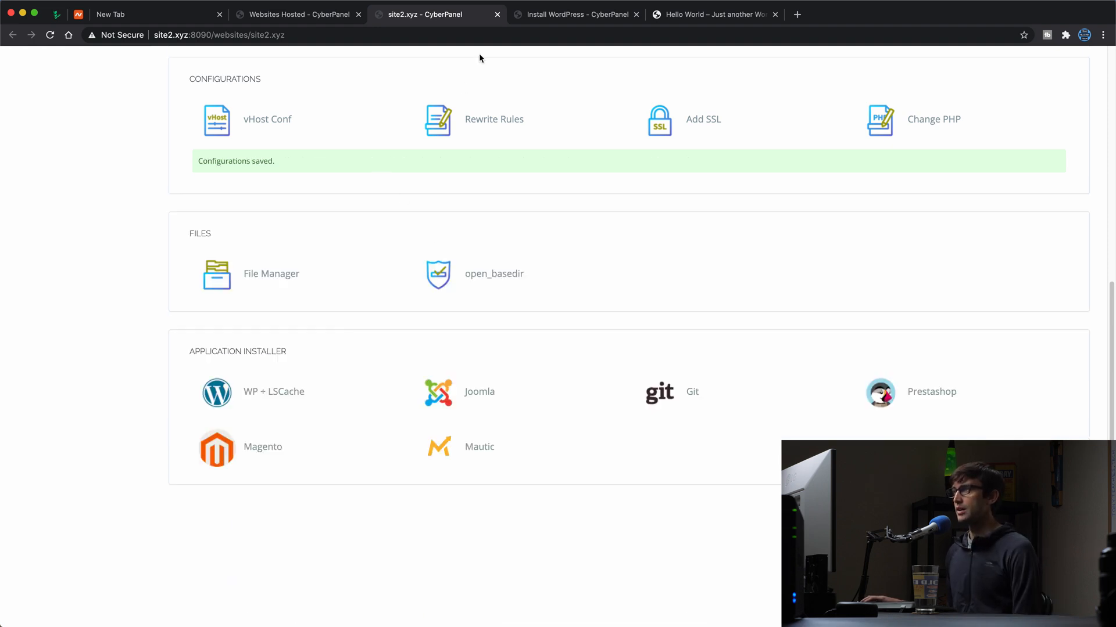
click(711, 15)
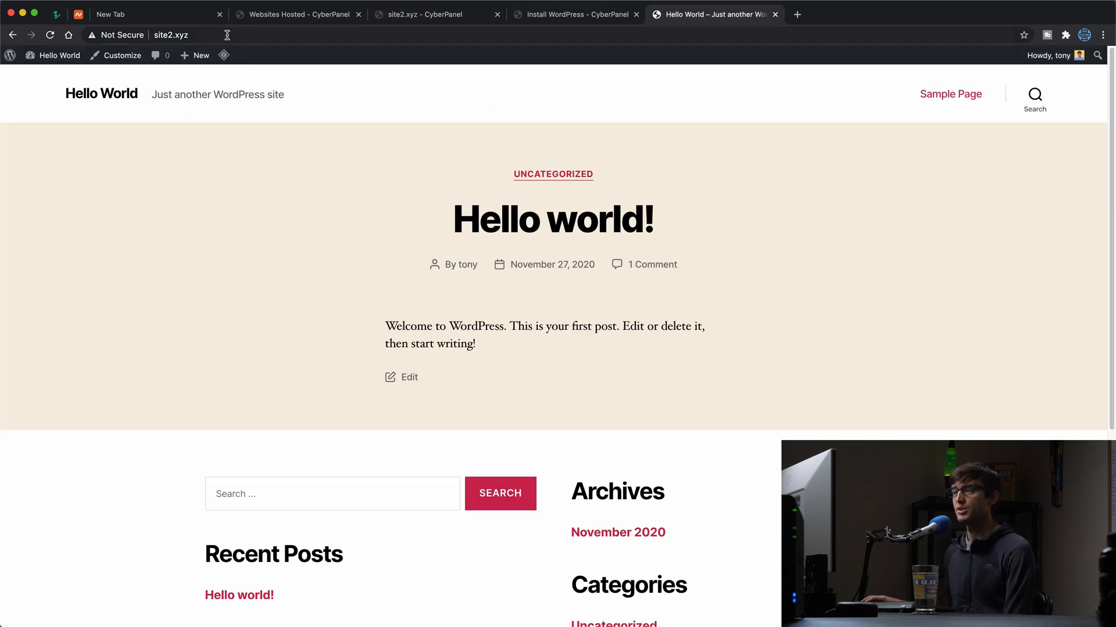
- Reload site2.xyz to confirm the HTTPS redirect and verify its Let's Encrypt certificate
click(172, 35)
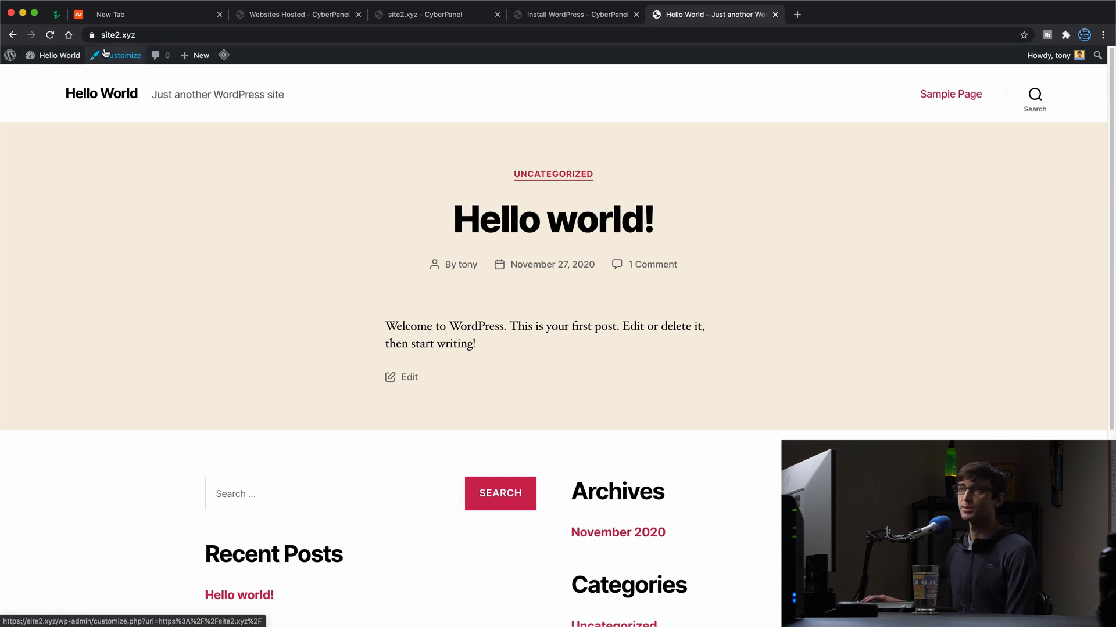
click(92, 35)
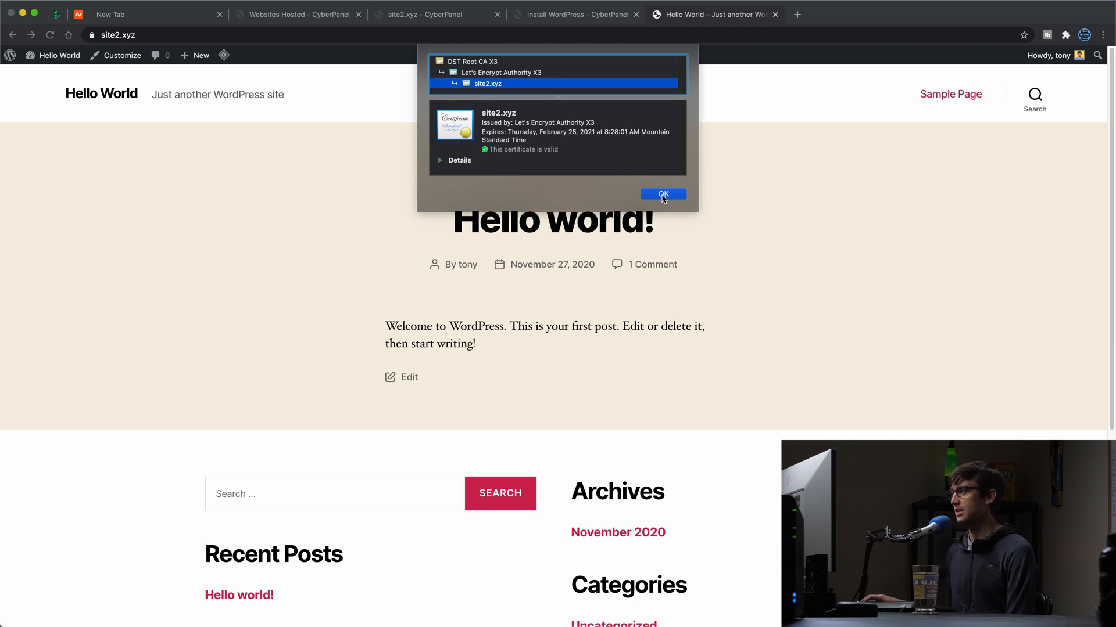
click(663, 193)
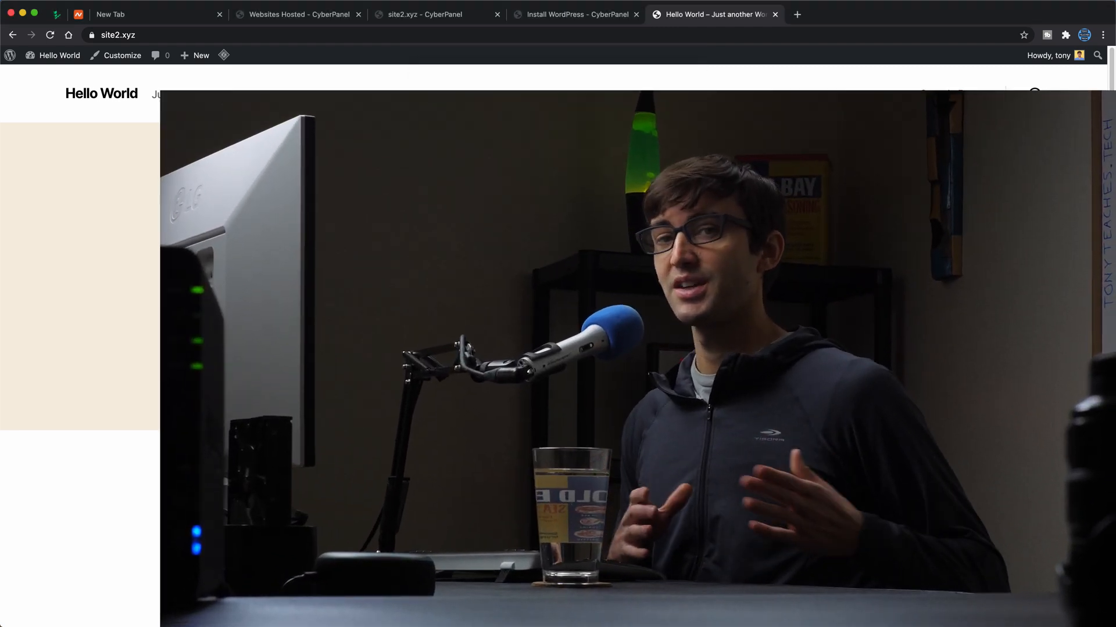